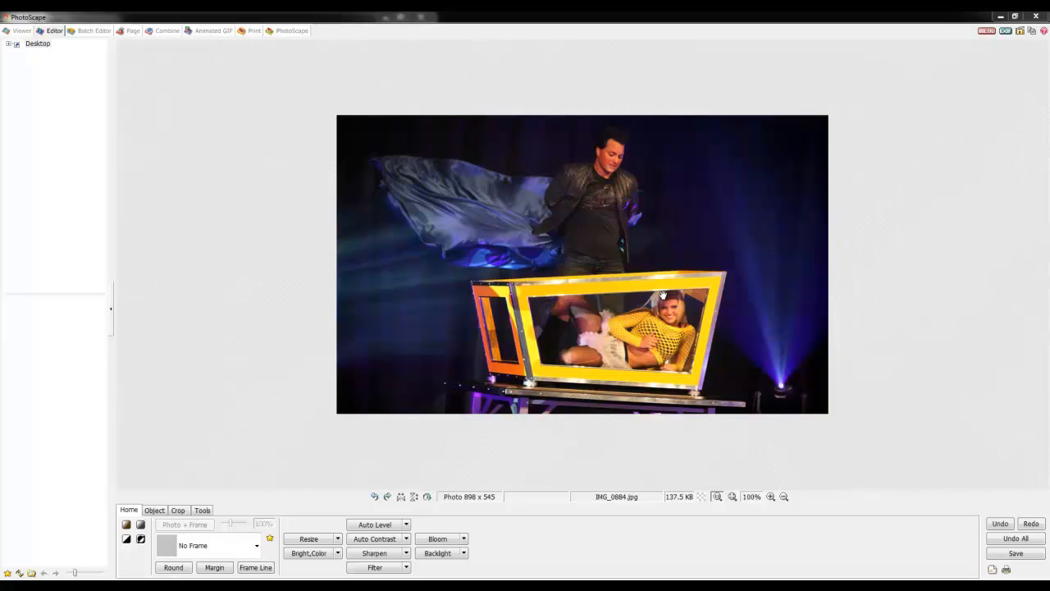
{"action": "mouse_move", "coordinate": [586, 338]}
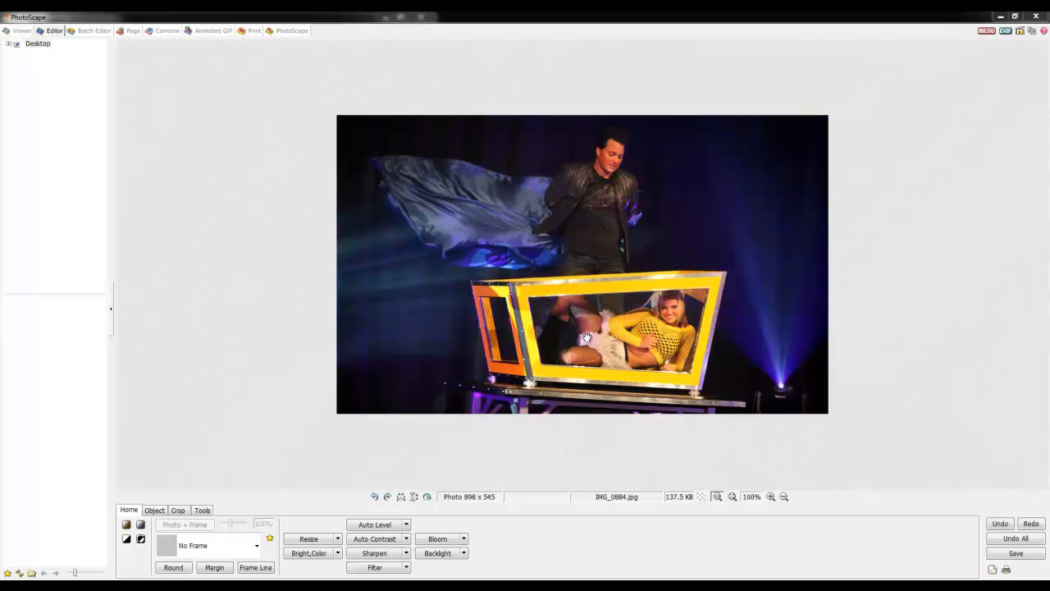
{"action": "mouse_move", "coordinate": [409, 486]}
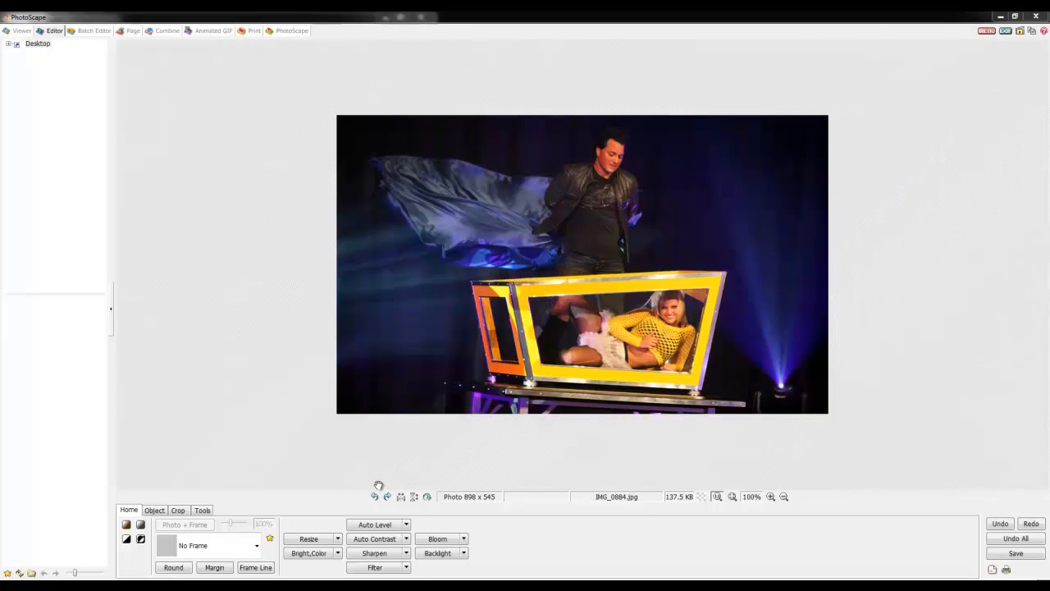
{"action": "mouse_move", "coordinate": [372, 479]}
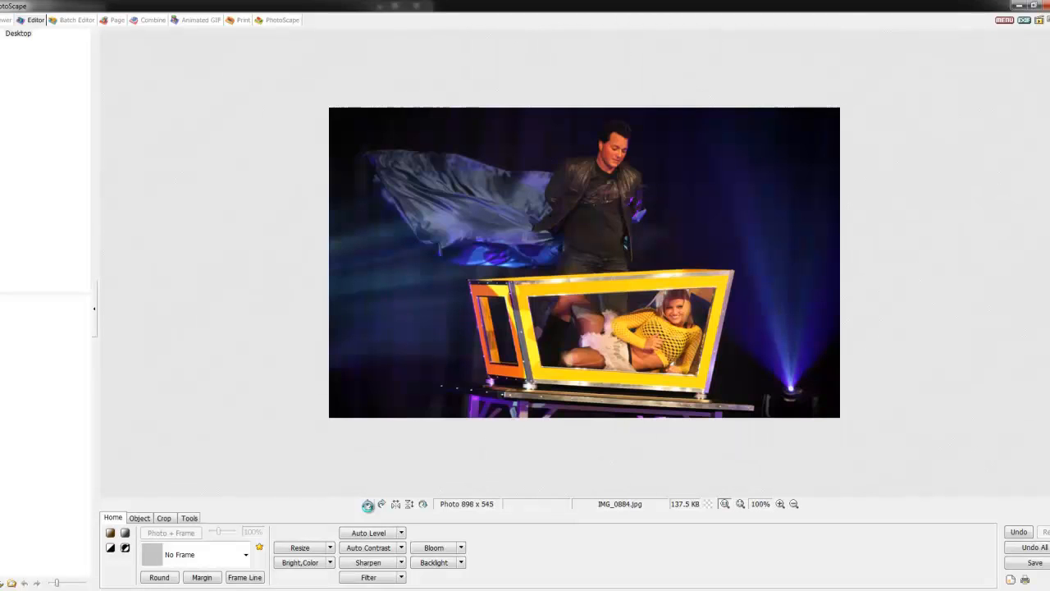
{"action": "mouse_move", "coordinate": [381, 504]}
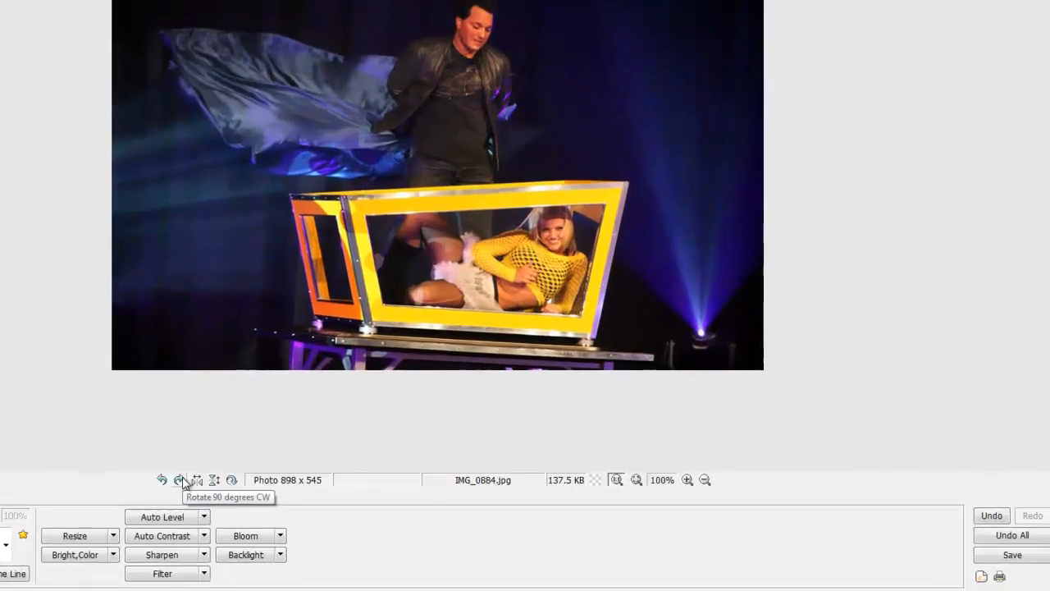
Step: Mirror the stage photo left to right, then restore its original orientation
{"action": "left_click", "coordinate": [179, 479]}
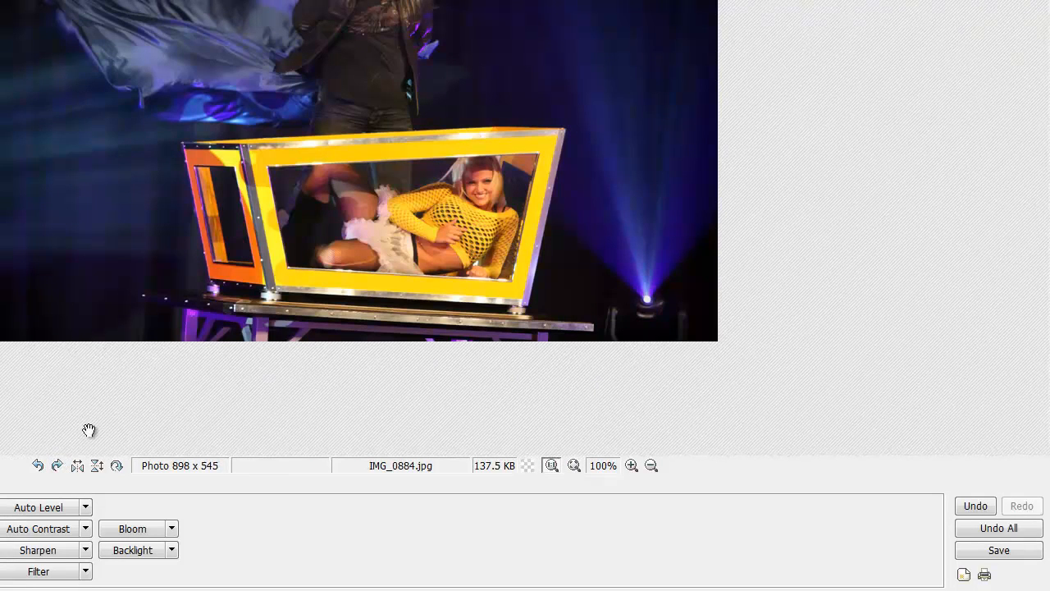
{"action": "mouse_move", "coordinate": [77, 465]}
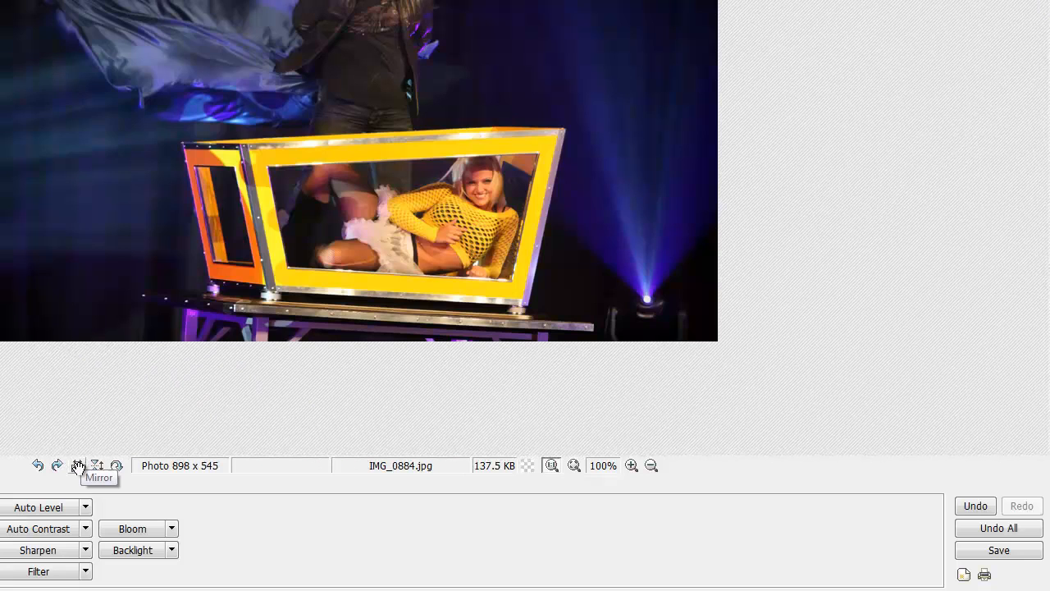
{"action": "left_click", "coordinate": [78, 465]}
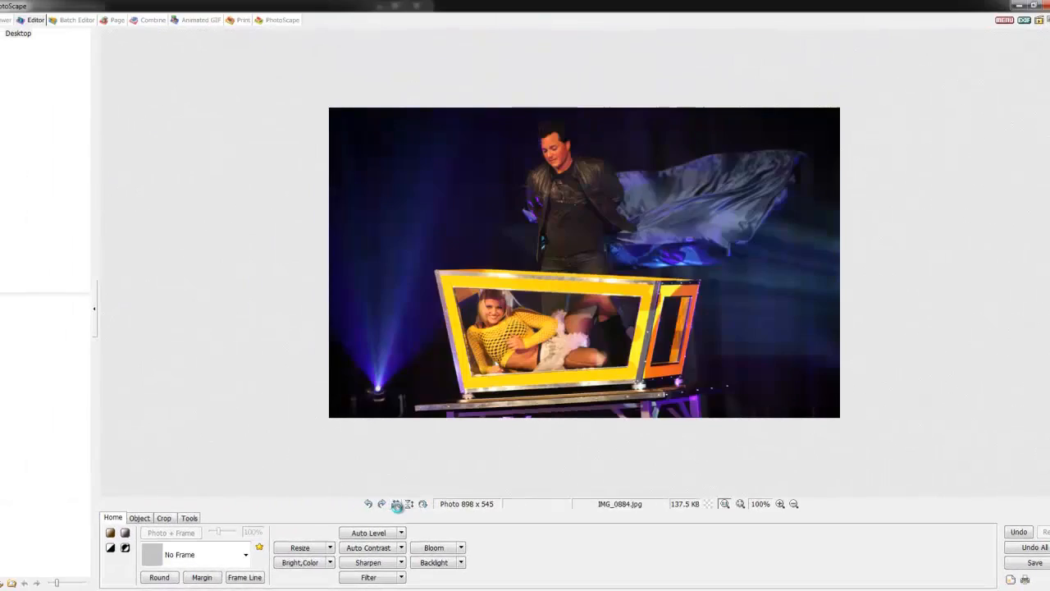
{"action": "left_click", "coordinate": [396, 503]}
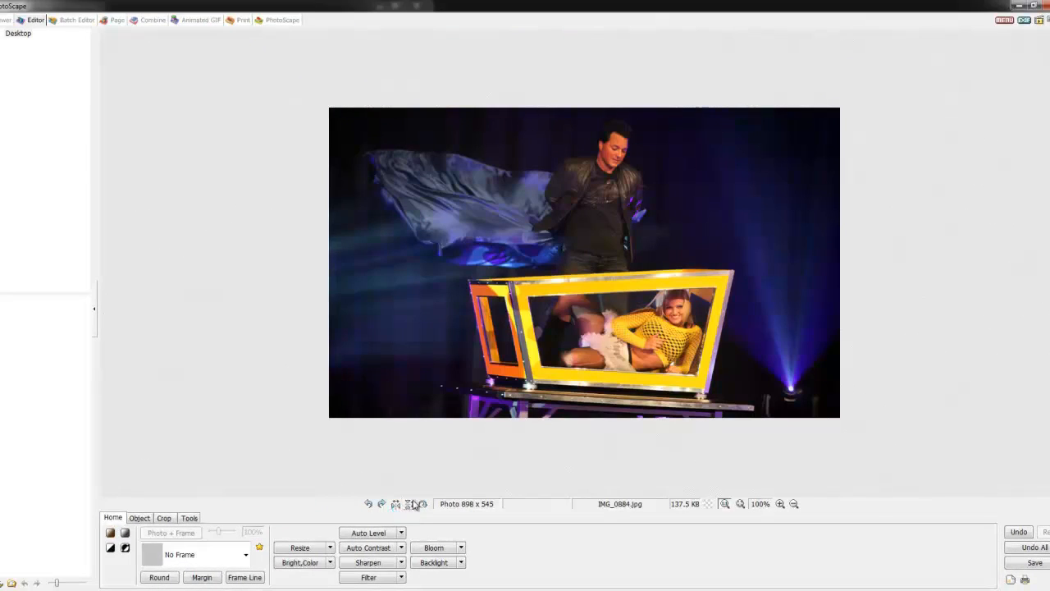
{"action": "mouse_move", "coordinate": [420, 504]}
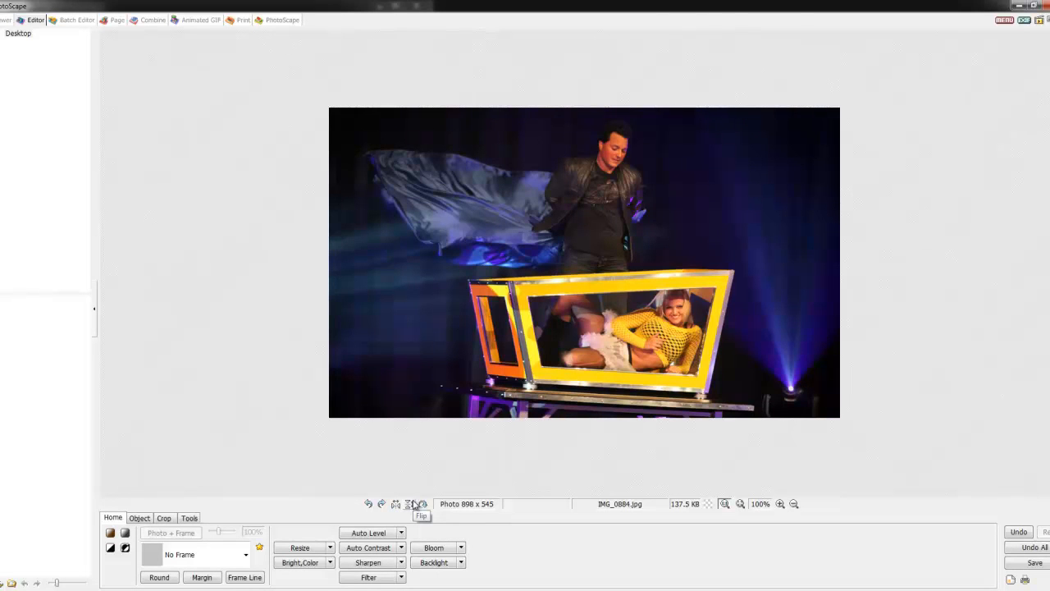
{"action": "left_click", "coordinate": [410, 503]}
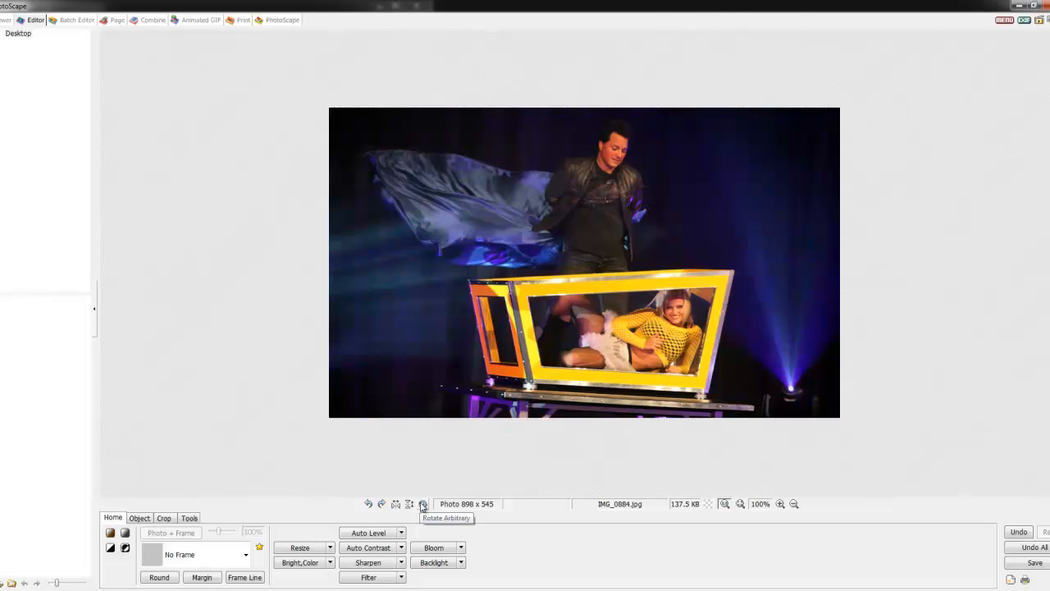
Step: Sweep the Level Off slider through positive and negative tilts, settle near 14.85 degrees and confirm
{"action": "left_click", "coordinate": [422, 504]}
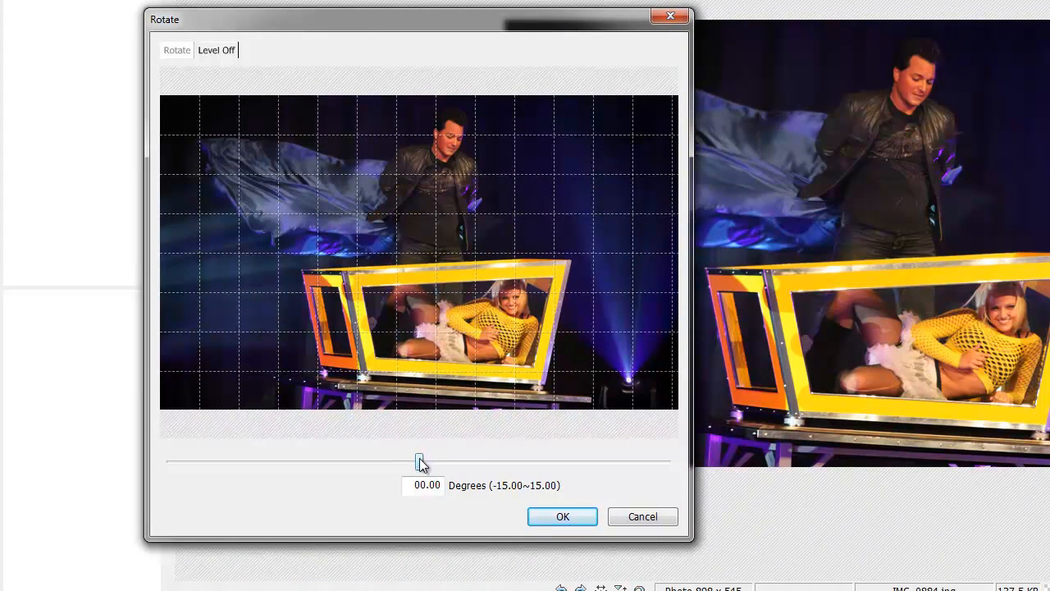
{"action": "left_click_drag", "start_coordinate": [420, 462], "coordinate": [434, 462]}
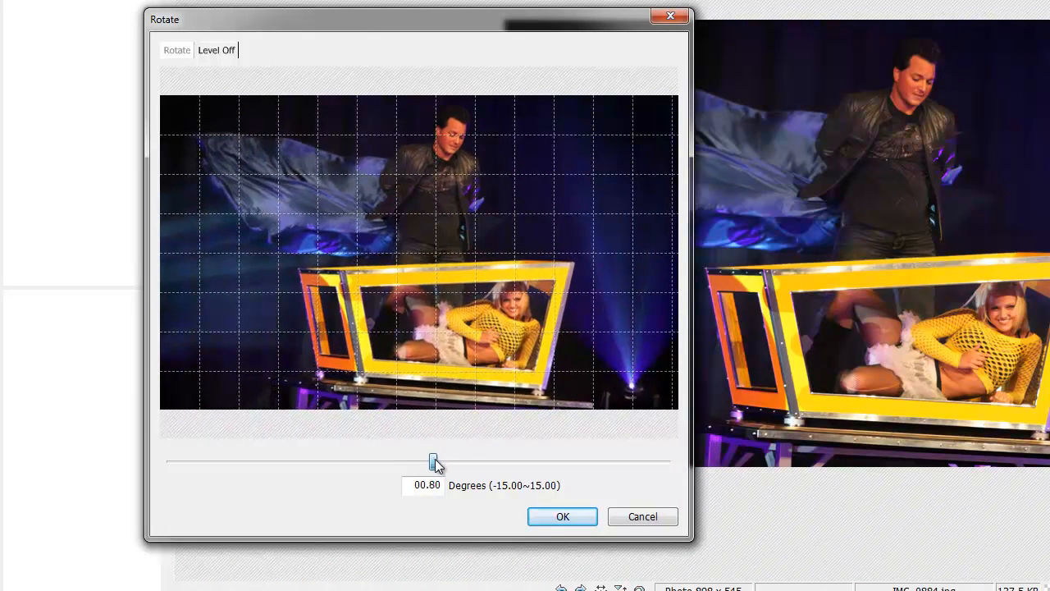
{"action": "left_click_drag", "start_coordinate": [433, 461], "coordinate": [481, 461]}
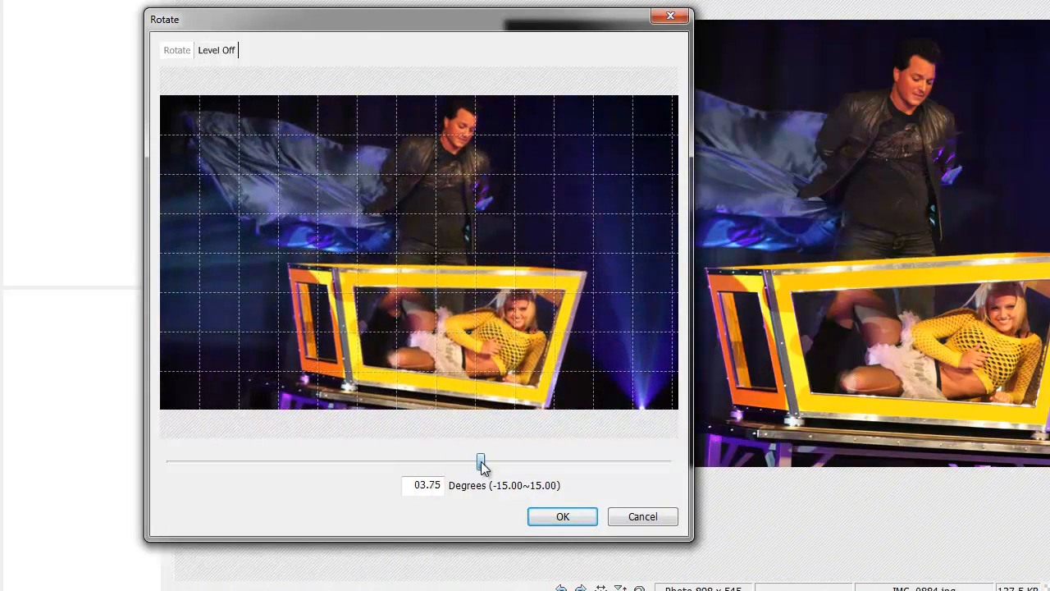
{"action": "left_click_drag", "start_coordinate": [482, 461], "coordinate": [510, 461]}
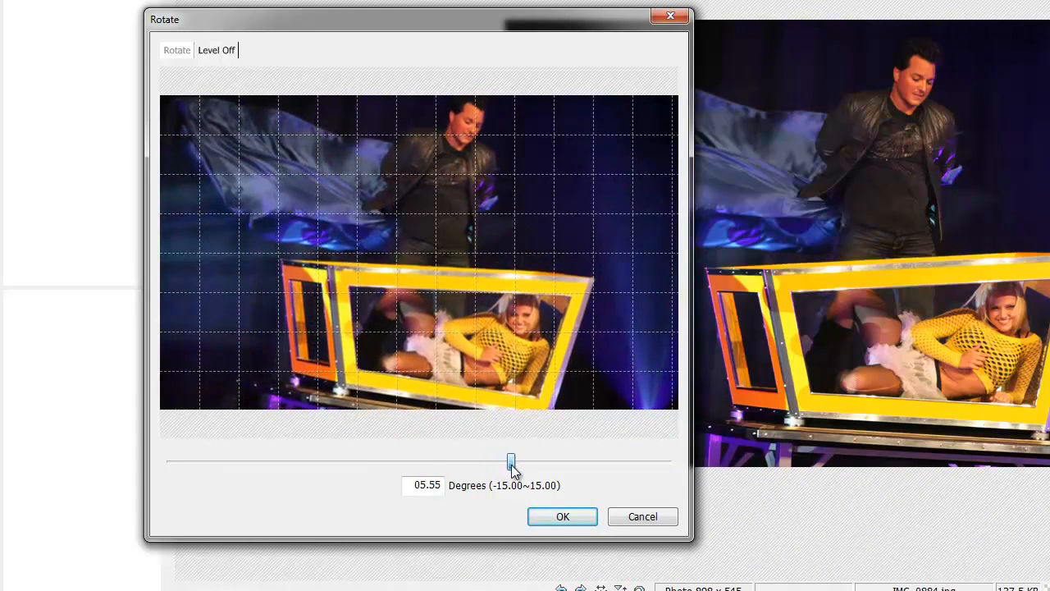
{"action": "left_click_drag", "start_coordinate": [510, 461], "coordinate": [527, 461]}
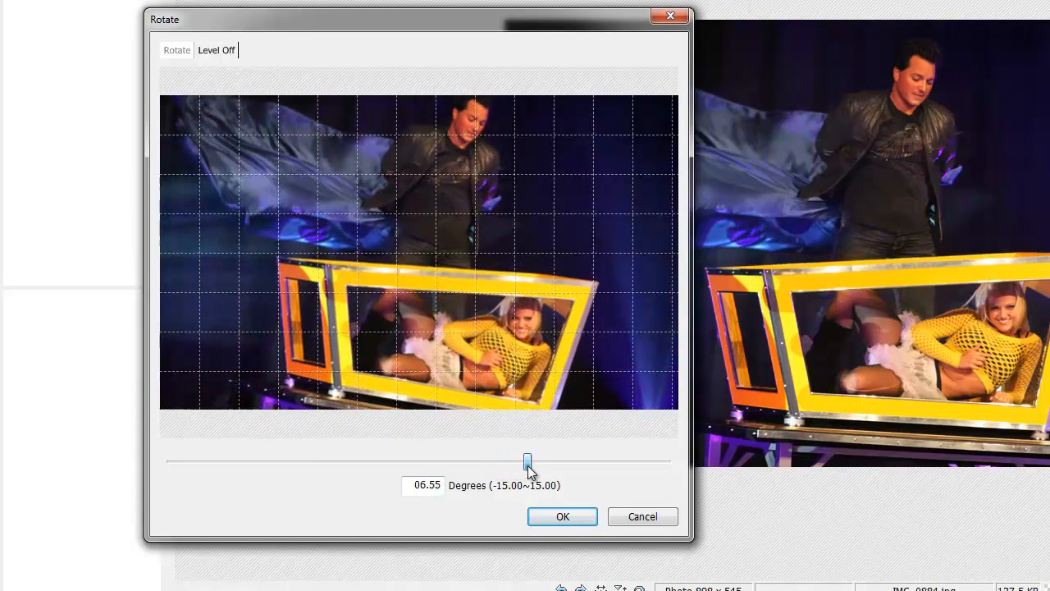
{"action": "left_click_drag", "start_coordinate": [526, 461], "coordinate": [571, 461]}
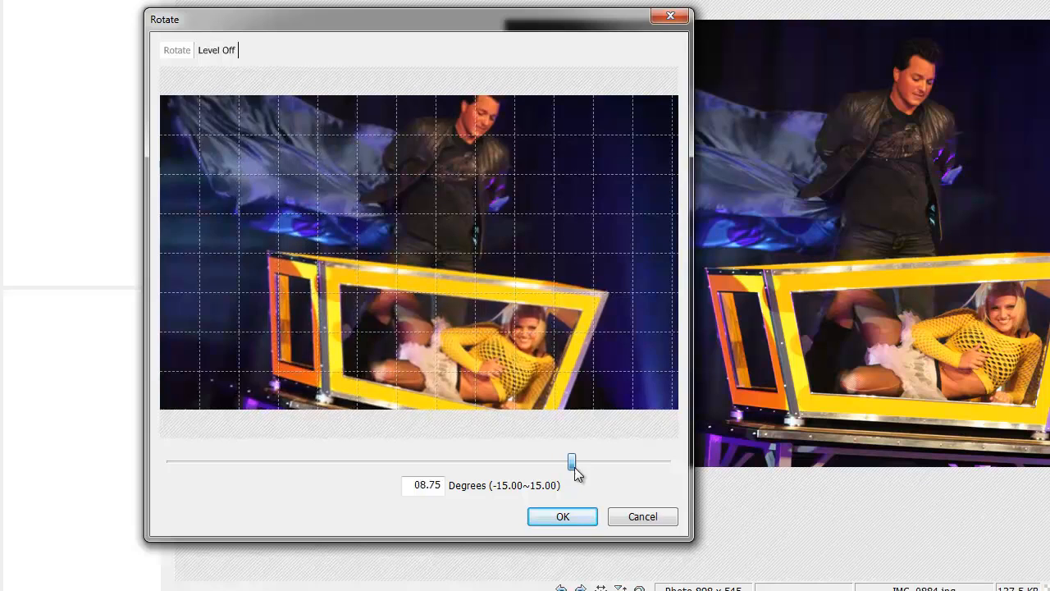
{"action": "left_click_drag", "start_coordinate": [572, 461], "coordinate": [637, 461]}
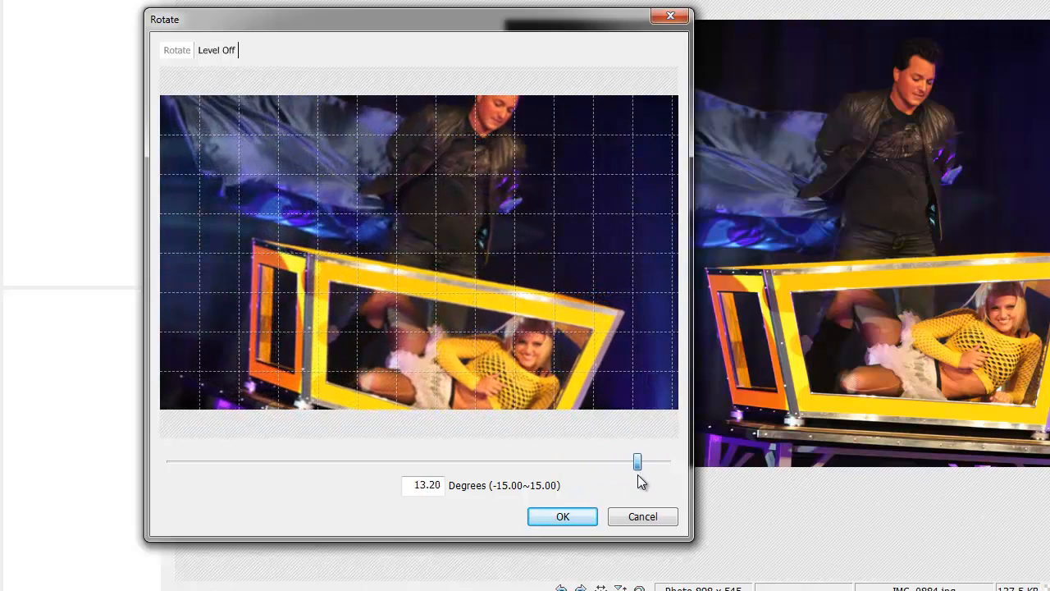
{"action": "left_click_drag", "start_coordinate": [637, 461], "coordinate": [584, 461]}
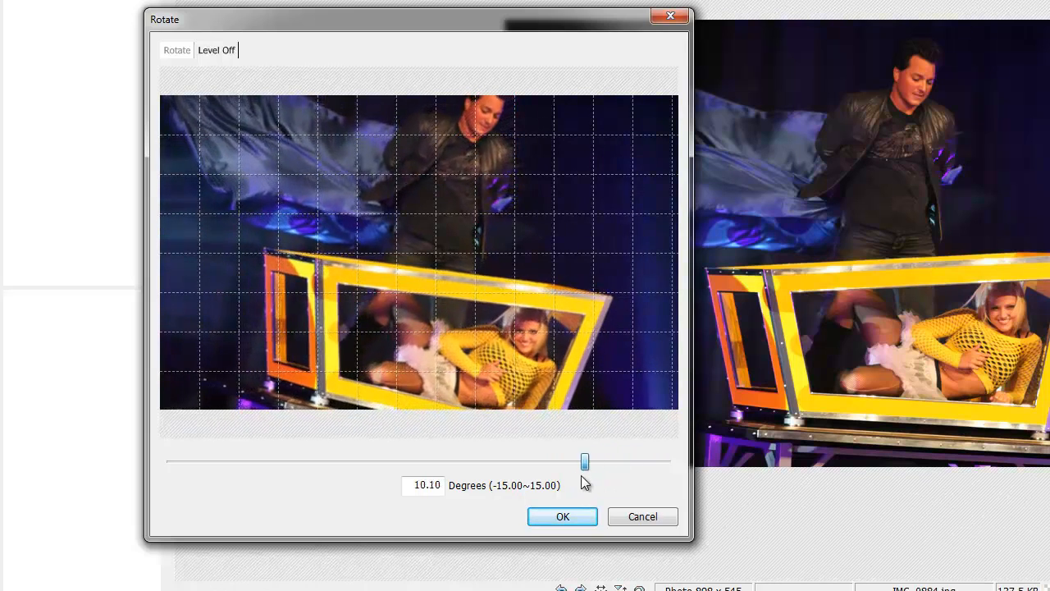
{"action": "left_click_drag", "start_coordinate": [584, 461], "coordinate": [470, 461]}
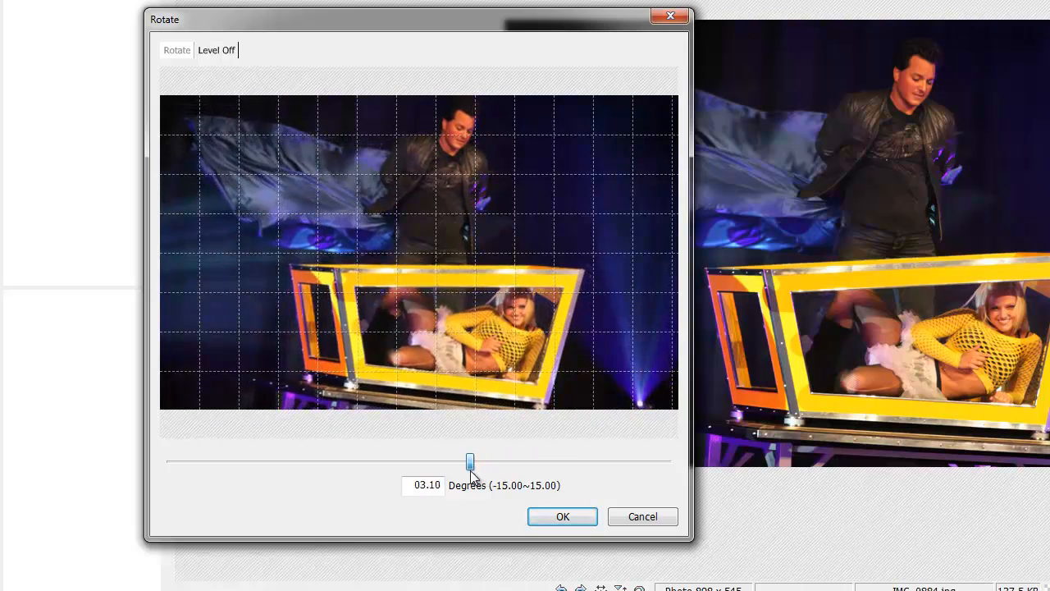
{"action": "left_click_drag", "start_coordinate": [470, 461], "coordinate": [416, 461]}
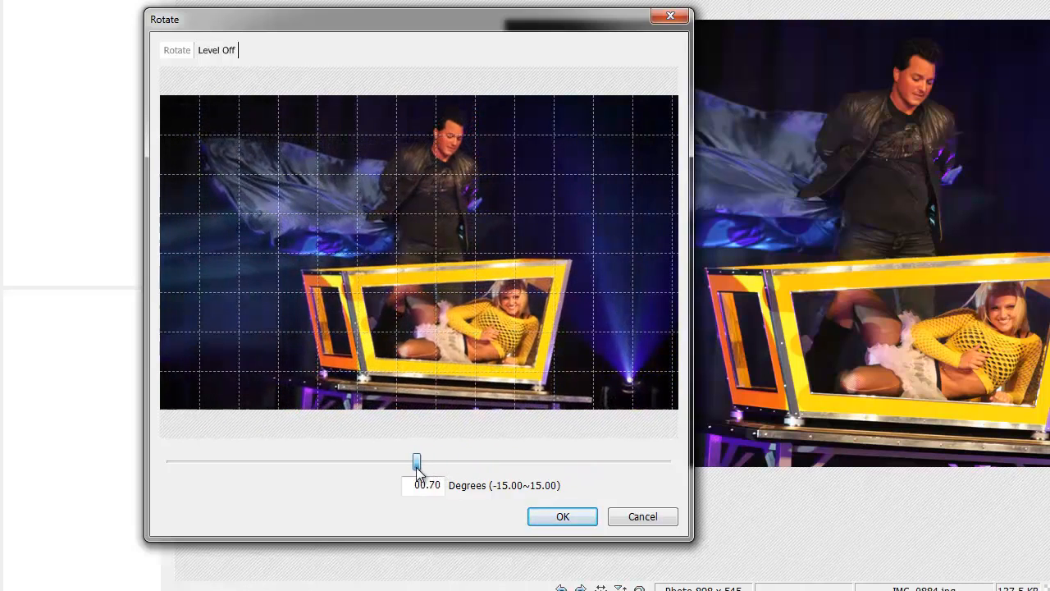
{"action": "left_click_drag", "start_coordinate": [416, 461], "coordinate": [344, 461]}
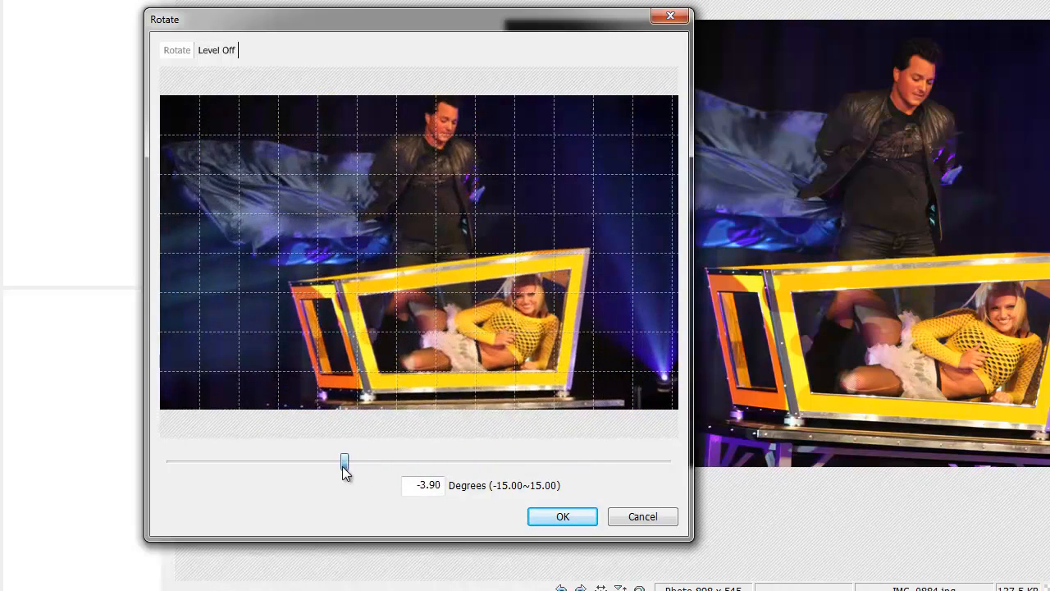
{"action": "left_click_drag", "start_coordinate": [344, 461], "coordinate": [231, 461]}
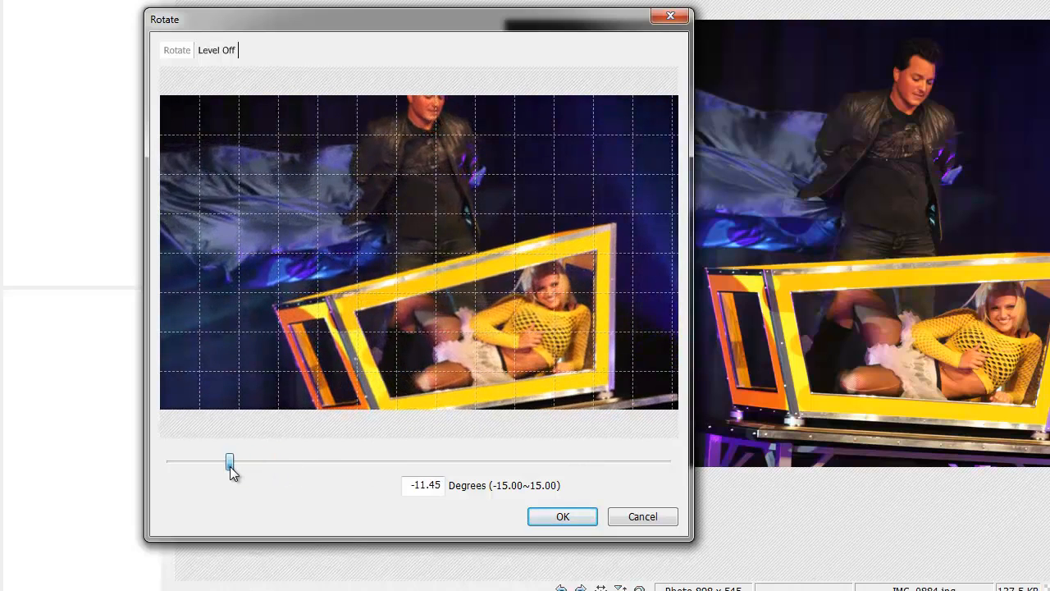
{"action": "left_click_drag", "start_coordinate": [229, 461], "coordinate": [358, 461]}
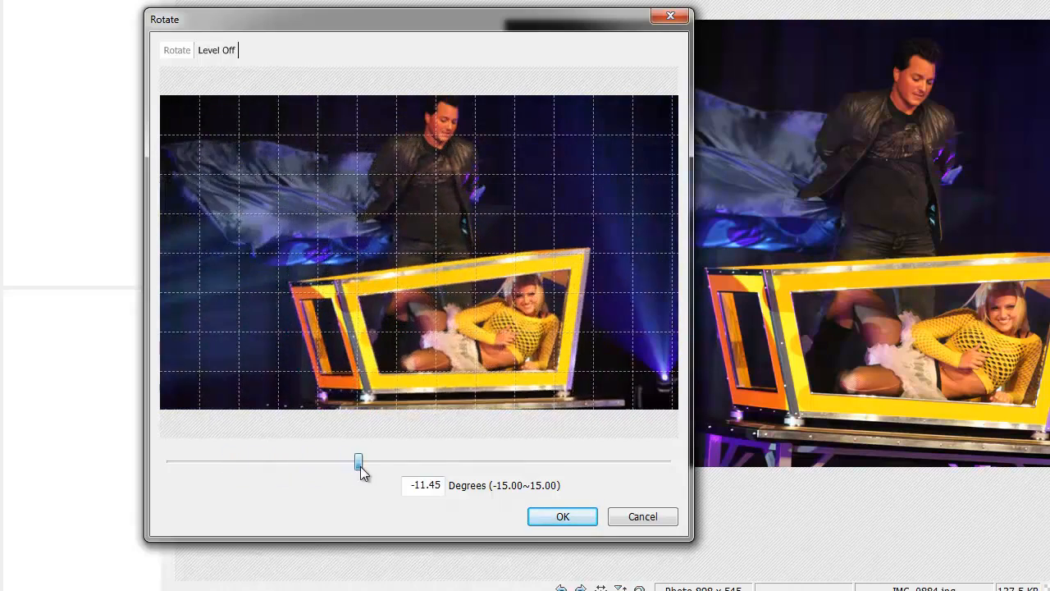
{"action": "left_click_drag", "start_coordinate": [358, 461], "coordinate": [618, 461]}
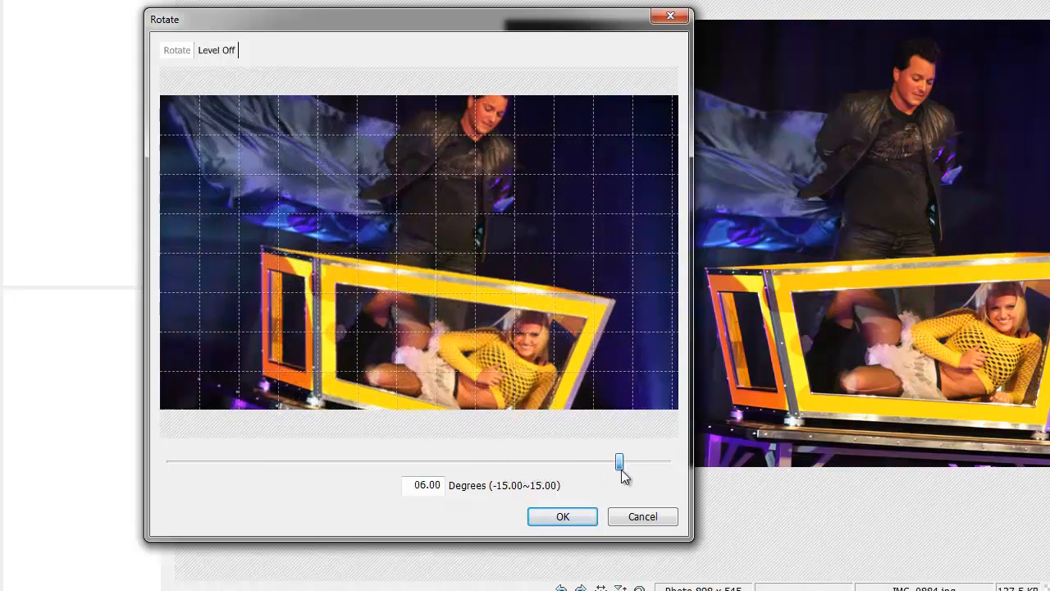
{"action": "left_click_drag", "start_coordinate": [619, 461], "coordinate": [664, 461]}
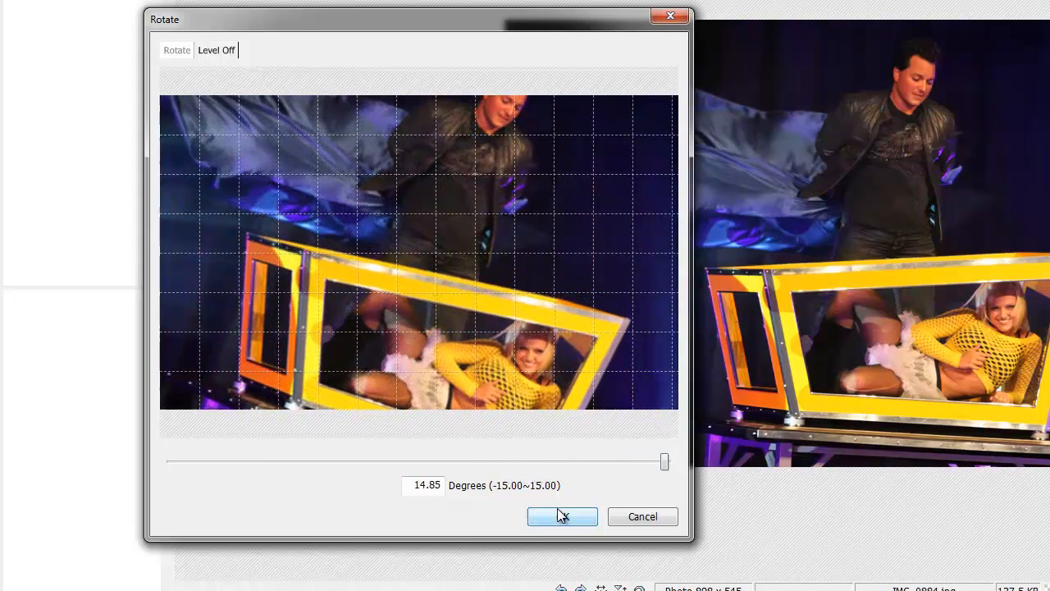
{"action": "left_click", "coordinate": [562, 516]}
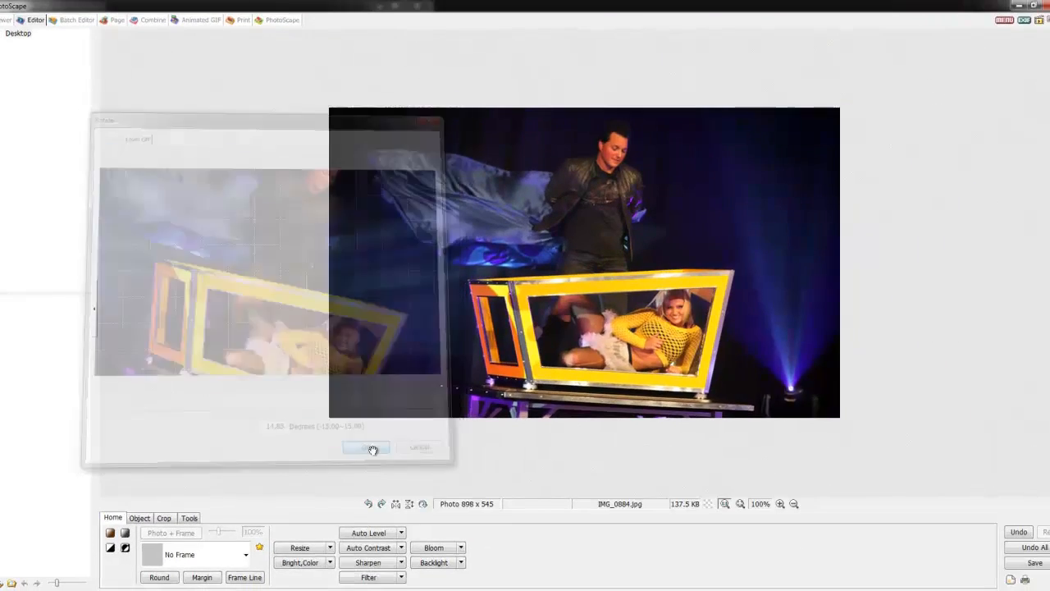
{"action": "left_click", "coordinate": [365, 448]}
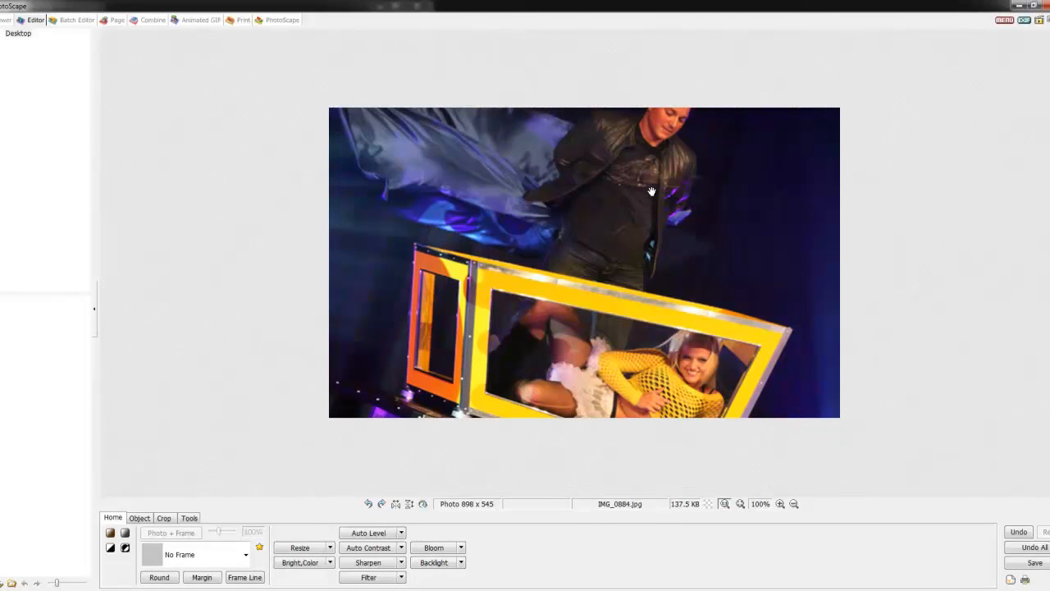
{"action": "mouse_move", "coordinate": [793, 267]}
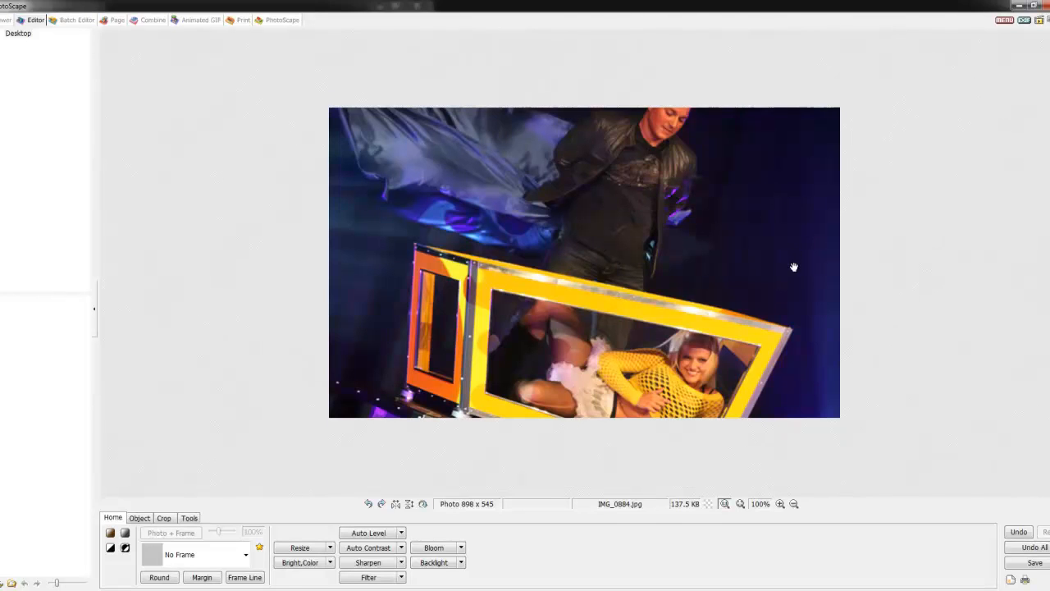
{"action": "mouse_move", "coordinate": [422, 504]}
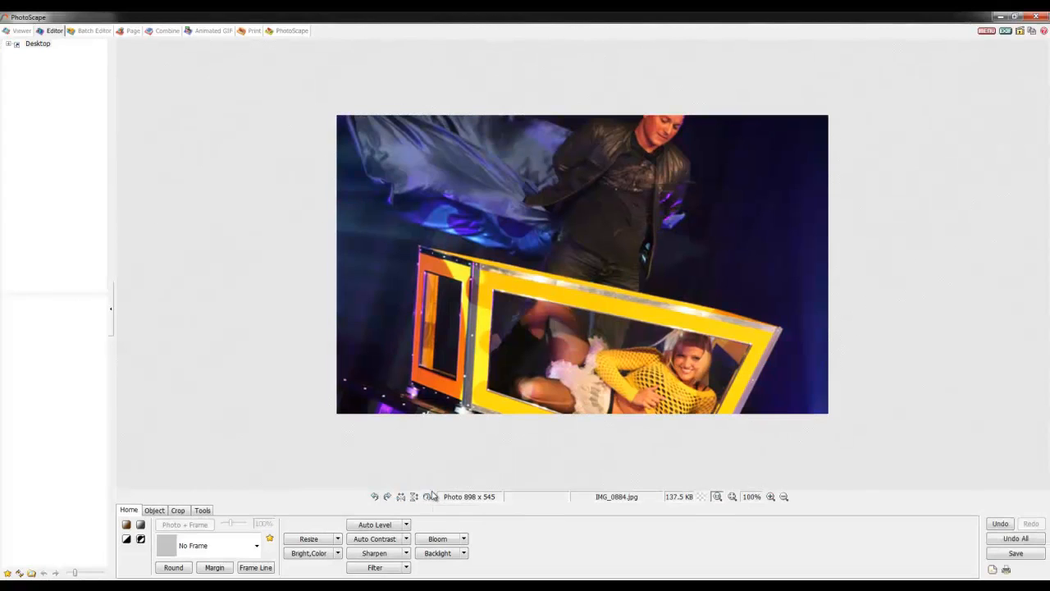
{"action": "mouse_move", "coordinate": [428, 496]}
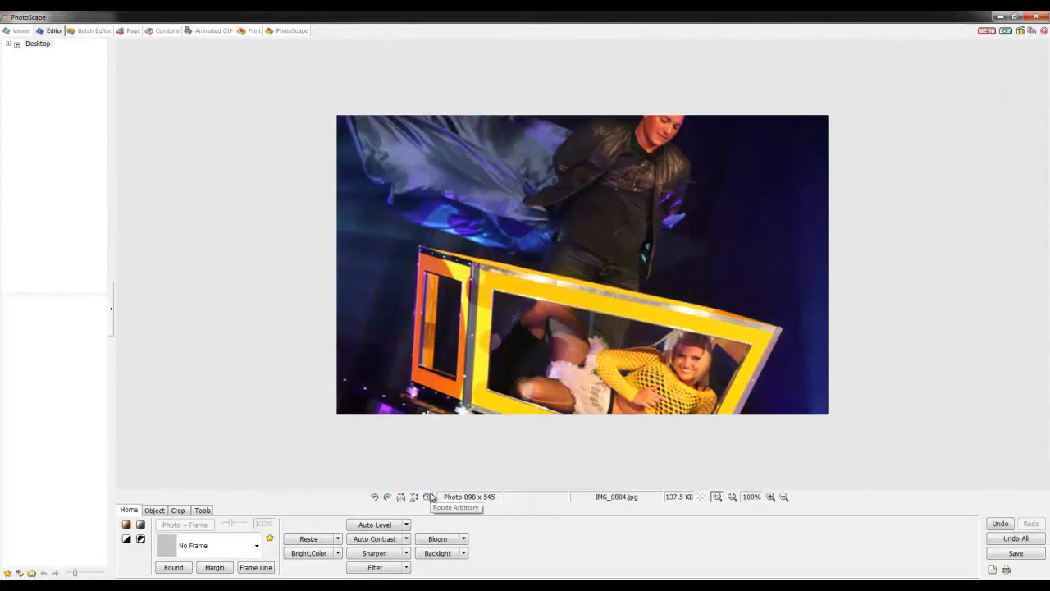
Step: With Wrap overflow, preview rotations of 40, 113, 171, -16 and -89 degrees, settling at 7
{"action": "left_click", "coordinate": [428, 496]}
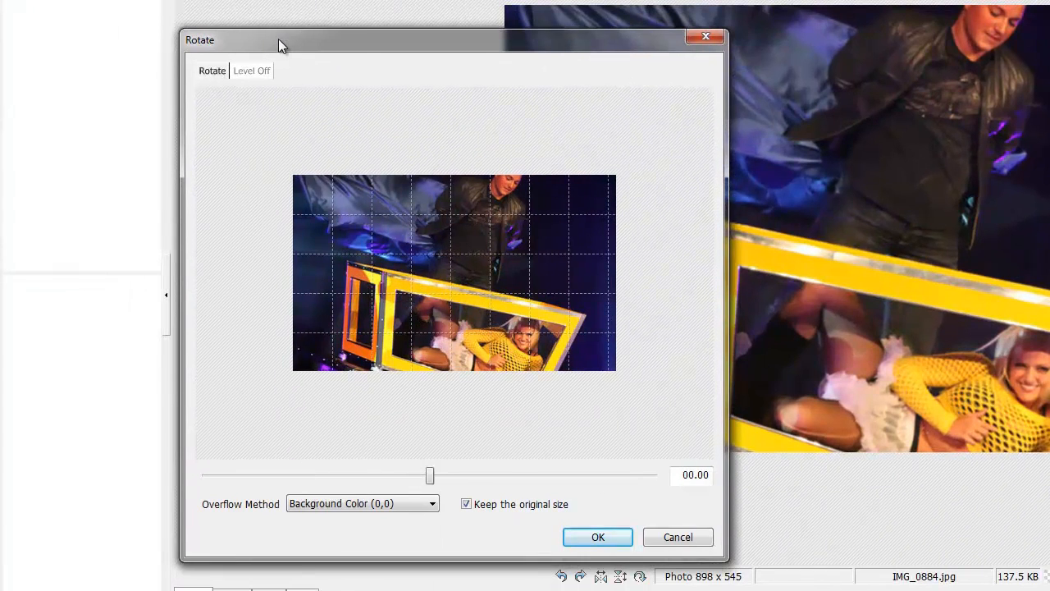
{"action": "mouse_move", "coordinate": [482, 468]}
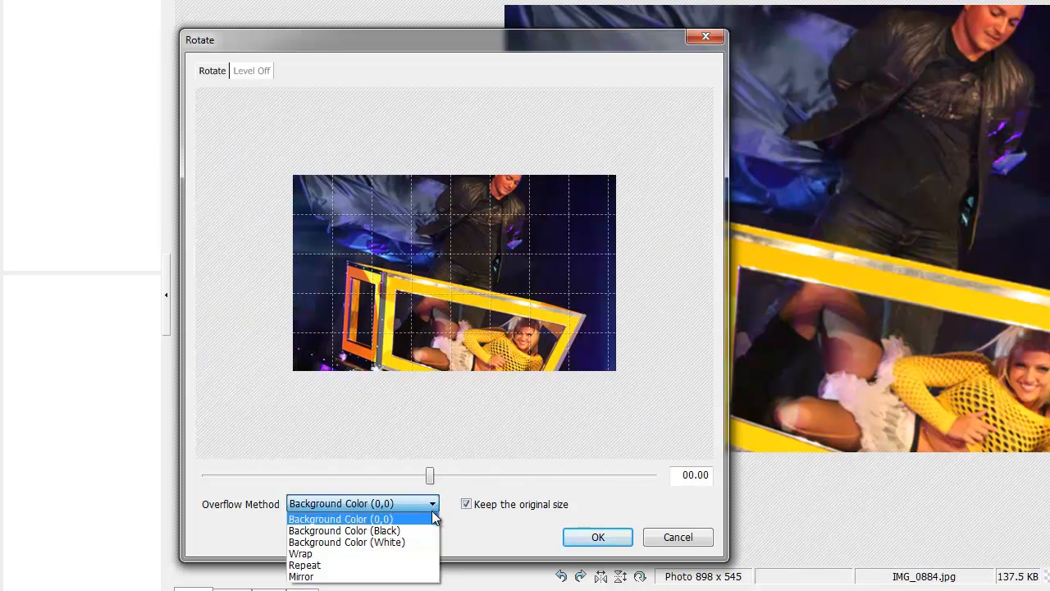
{"action": "mouse_move", "coordinate": [345, 530]}
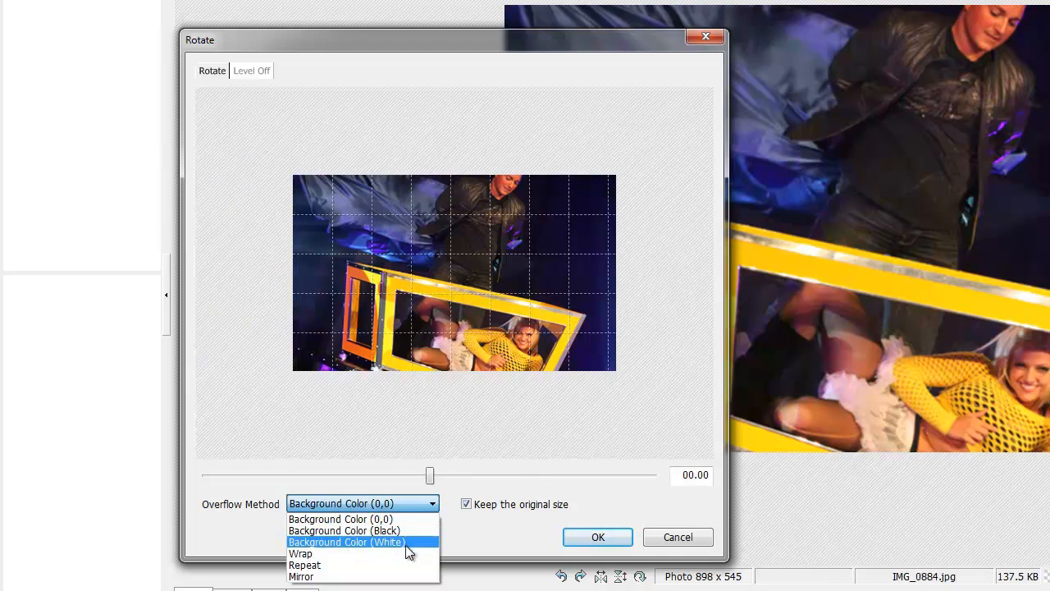
{"action": "left_click", "coordinate": [300, 553]}
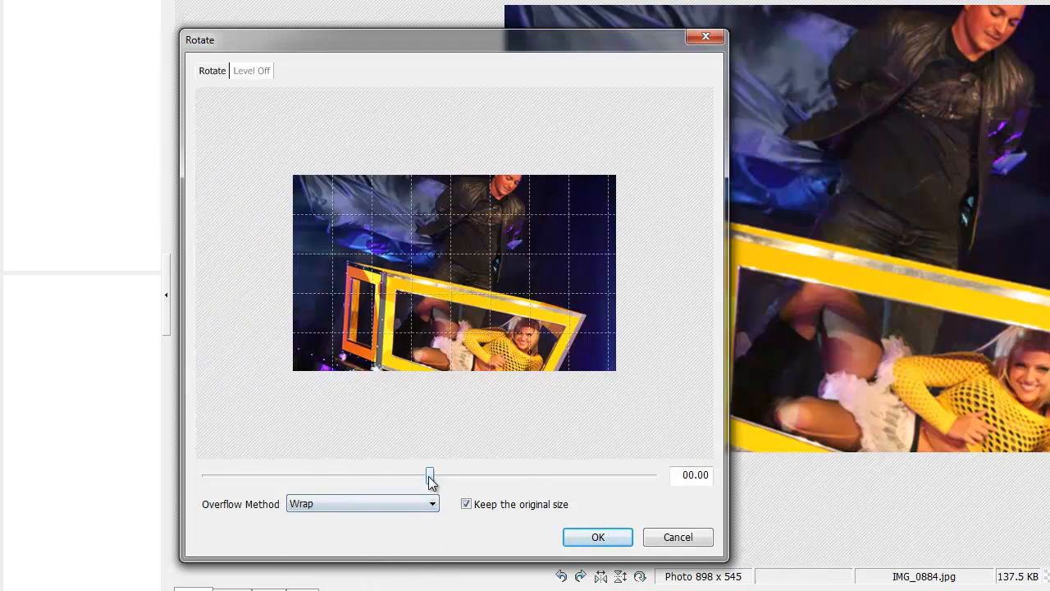
{"action": "left_click_drag", "start_coordinate": [429, 474], "coordinate": [481, 474]}
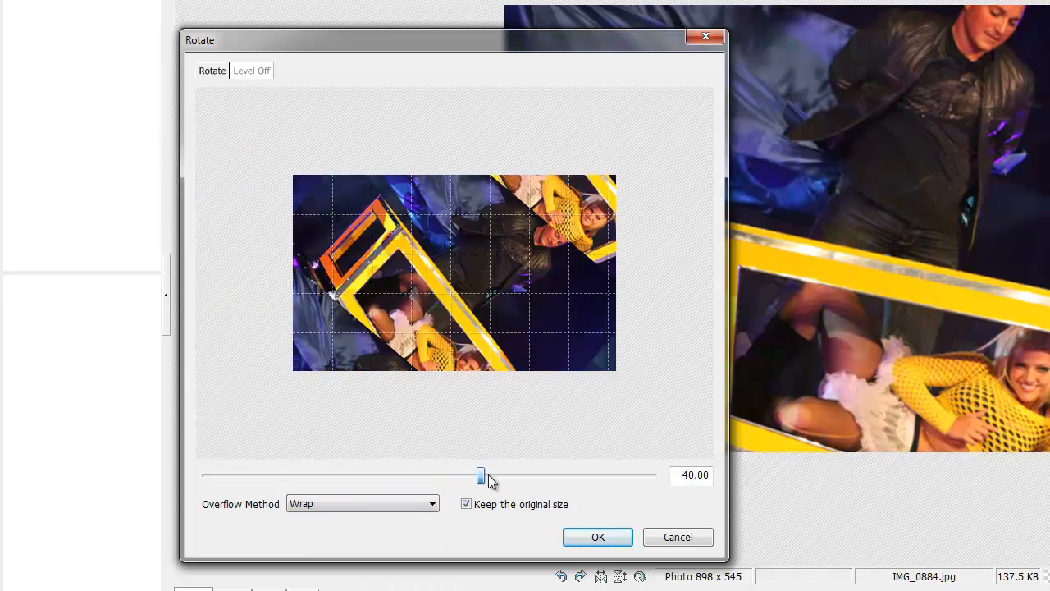
{"action": "left_click_drag", "start_coordinate": [479, 474], "coordinate": [582, 474]}
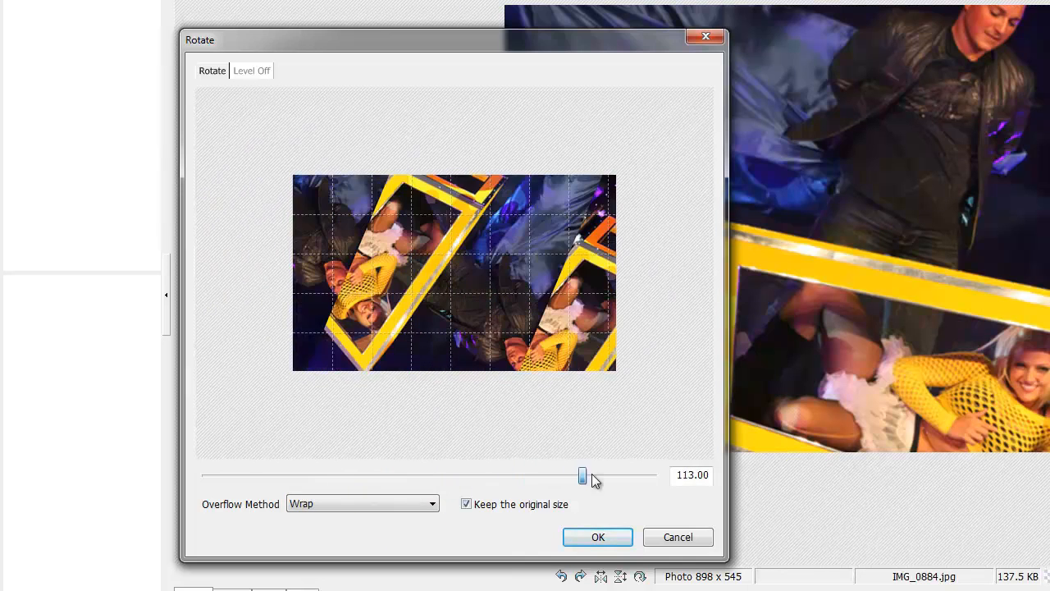
{"action": "left_click_drag", "start_coordinate": [583, 476], "coordinate": [642, 475]}
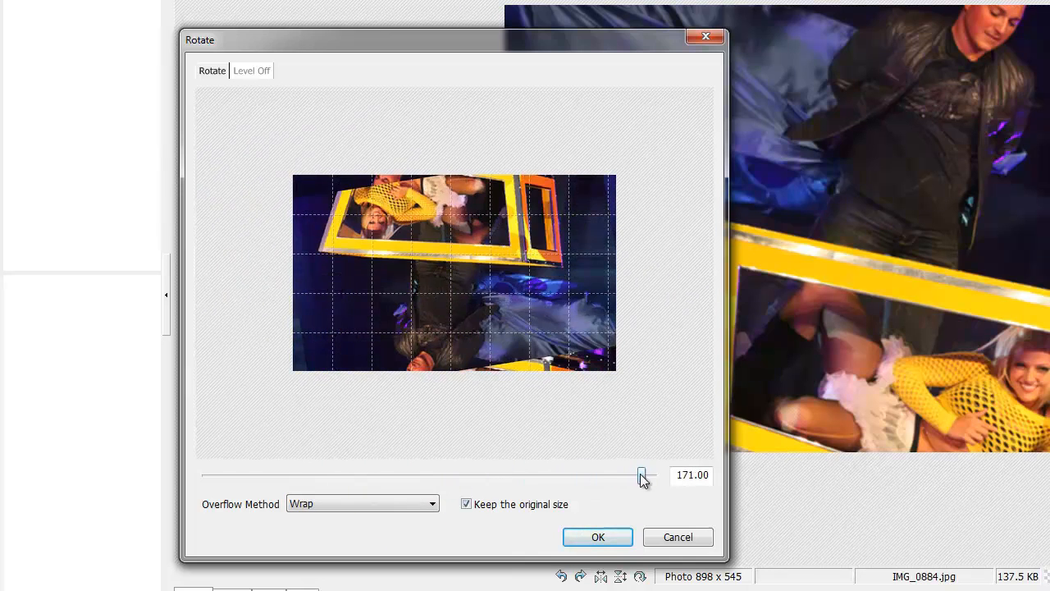
{"action": "left_click_drag", "start_coordinate": [641, 474], "coordinate": [410, 474]}
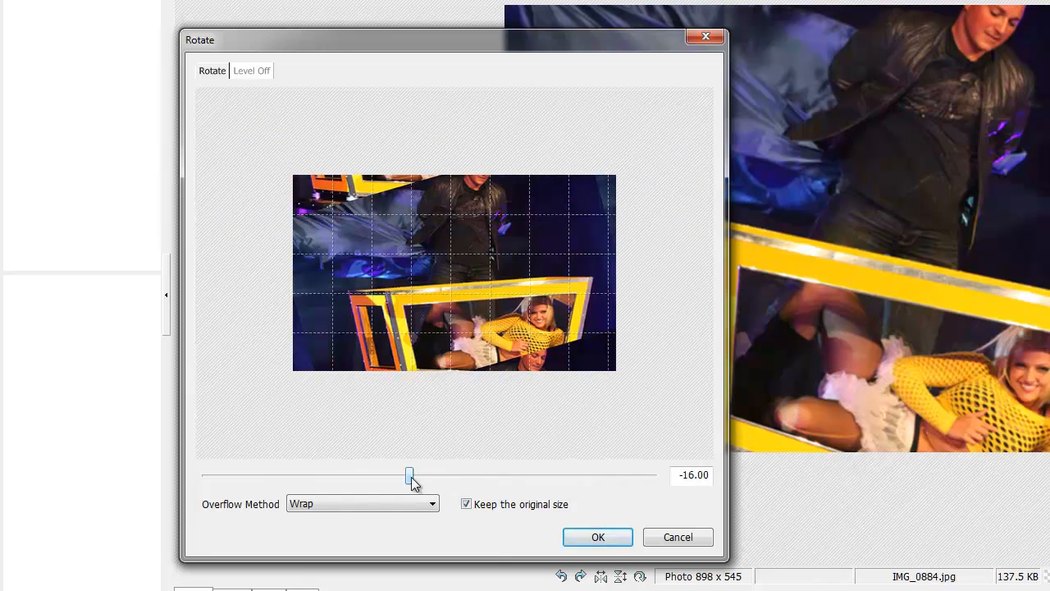
{"action": "left_click_drag", "start_coordinate": [410, 476], "coordinate": [318, 475]}
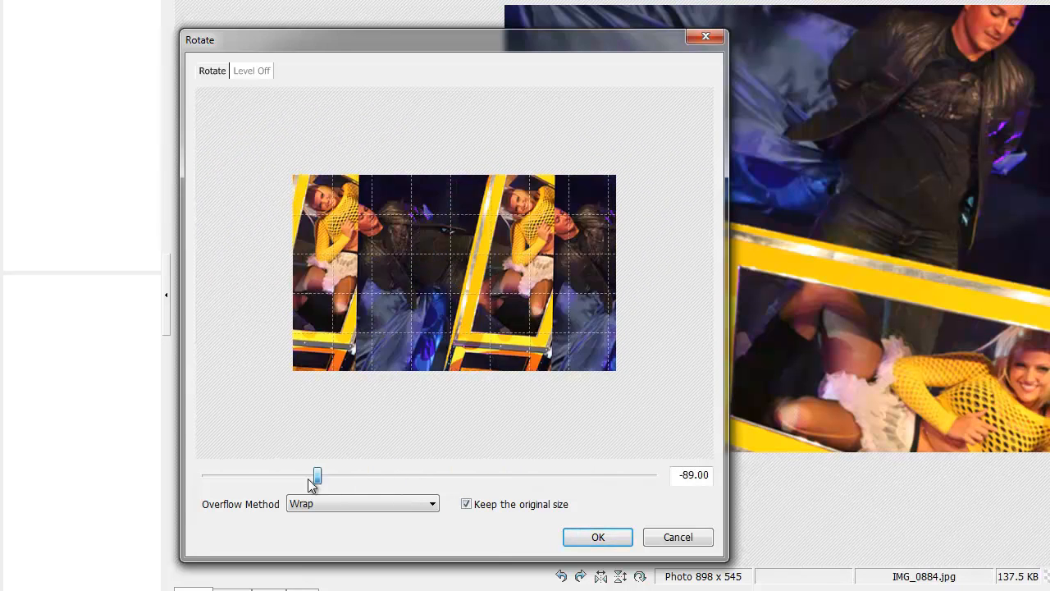
{"action": "left_click_drag", "start_coordinate": [317, 476], "coordinate": [424, 476]}
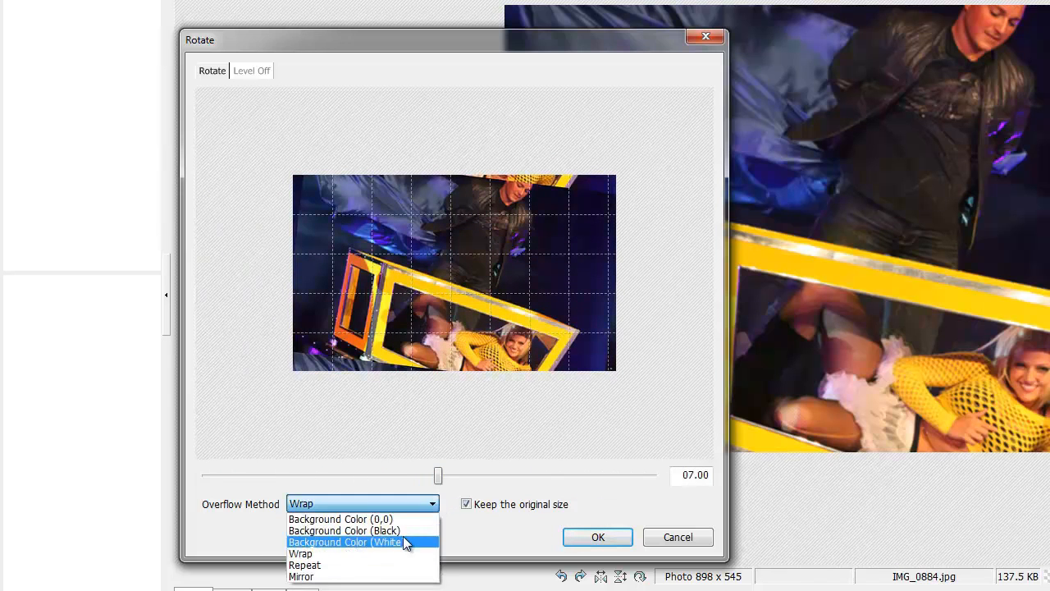
Step: With Repeat overflow, preview rotations of 62, 107, 119, 81, 24 and -58 degrees, ending near -2
{"action": "left_click", "coordinate": [304, 564]}
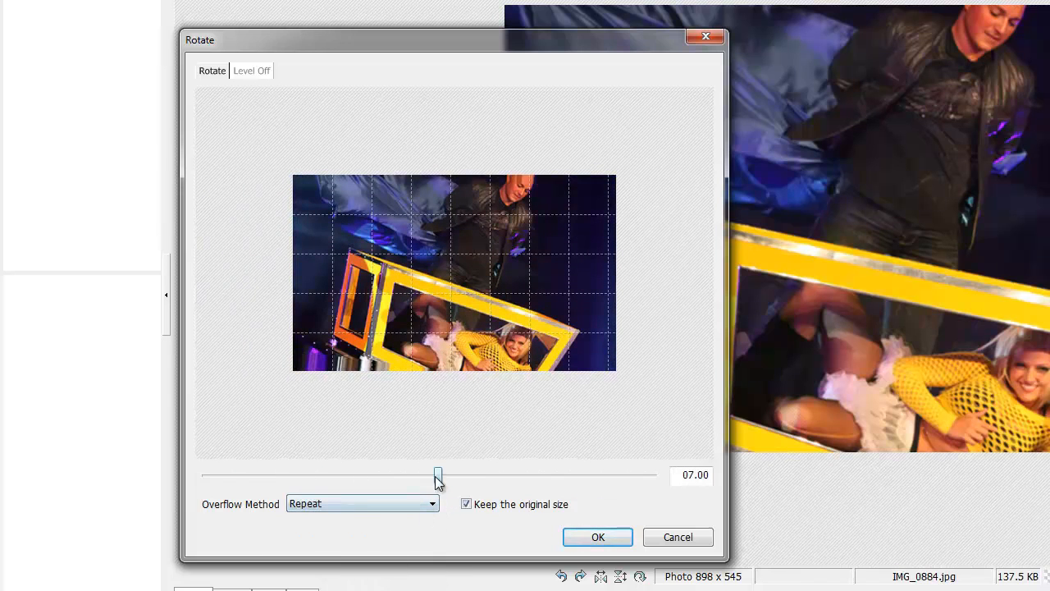
{"action": "left_click_drag", "start_coordinate": [437, 474], "coordinate": [506, 475]}
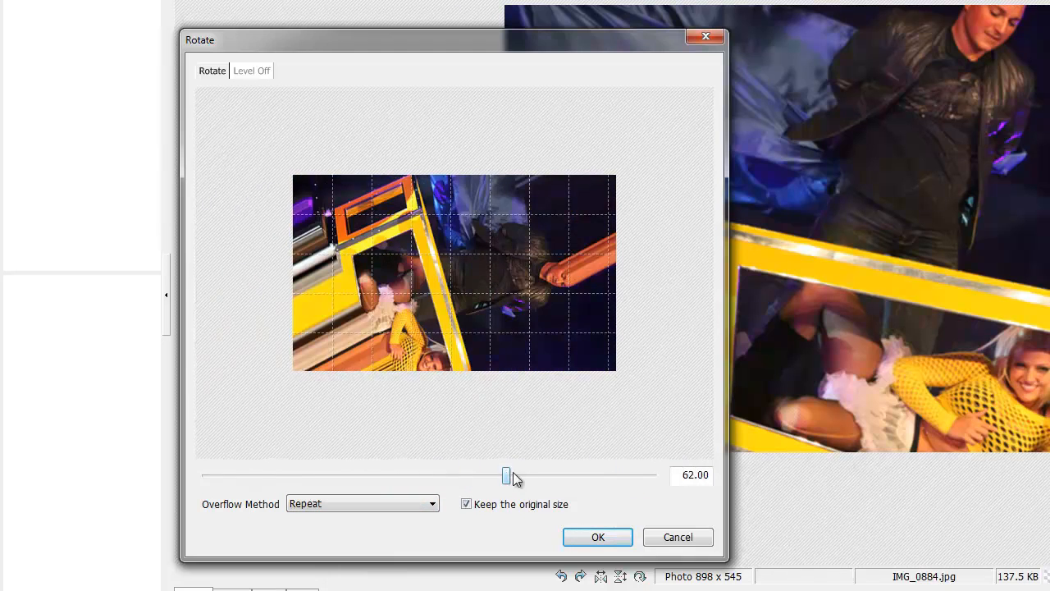
{"action": "left_click_drag", "start_coordinate": [506, 475], "coordinate": [563, 475]}
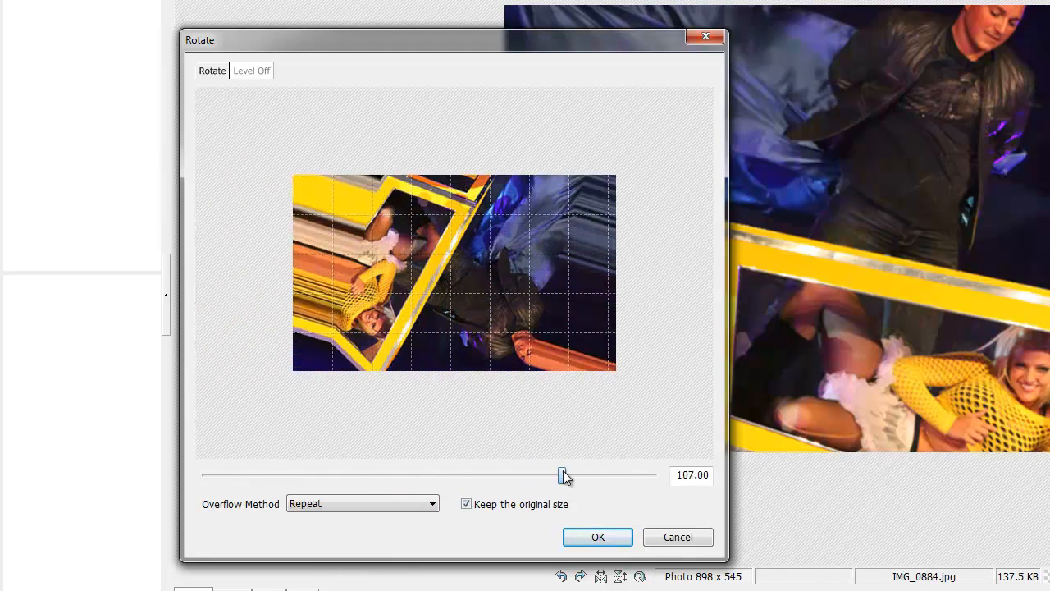
{"action": "left_click_drag", "start_coordinate": [564, 474], "coordinate": [574, 474]}
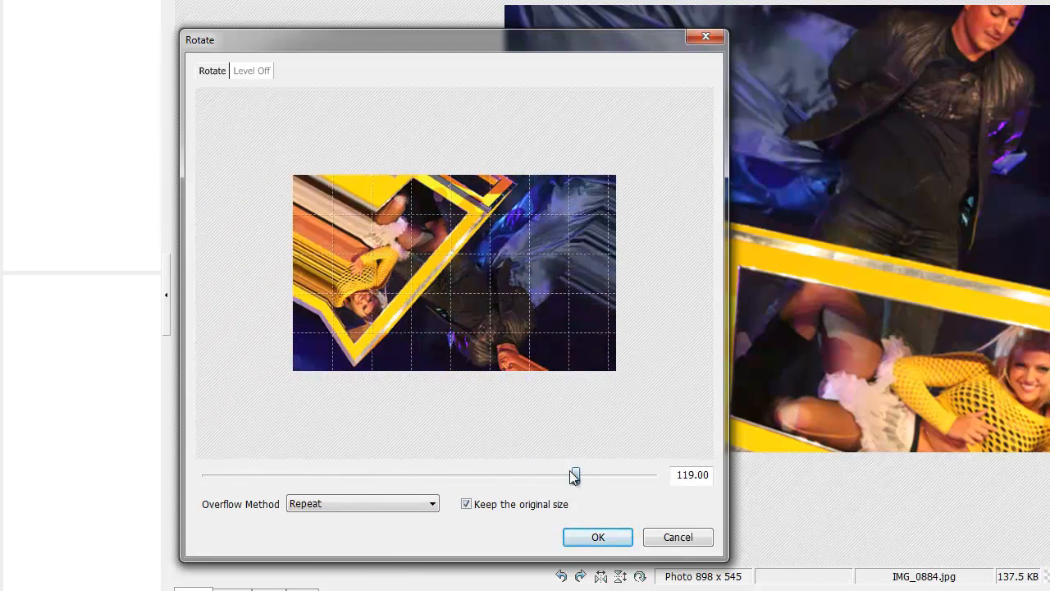
{"action": "left_click_drag", "start_coordinate": [574, 475], "coordinate": [517, 475]}
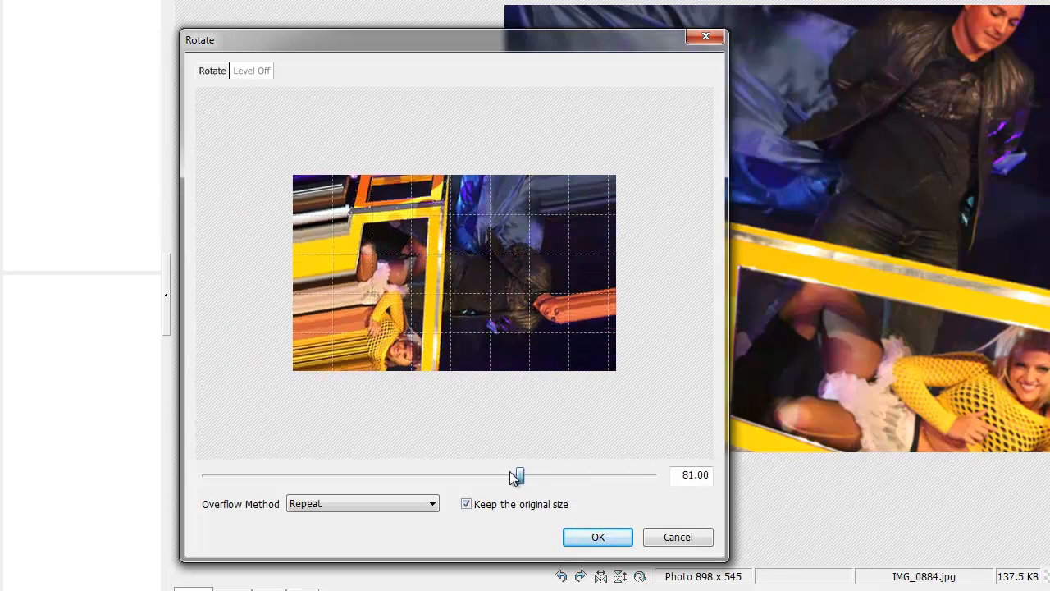
{"action": "left_click_drag", "start_coordinate": [516, 476], "coordinate": [429, 476]}
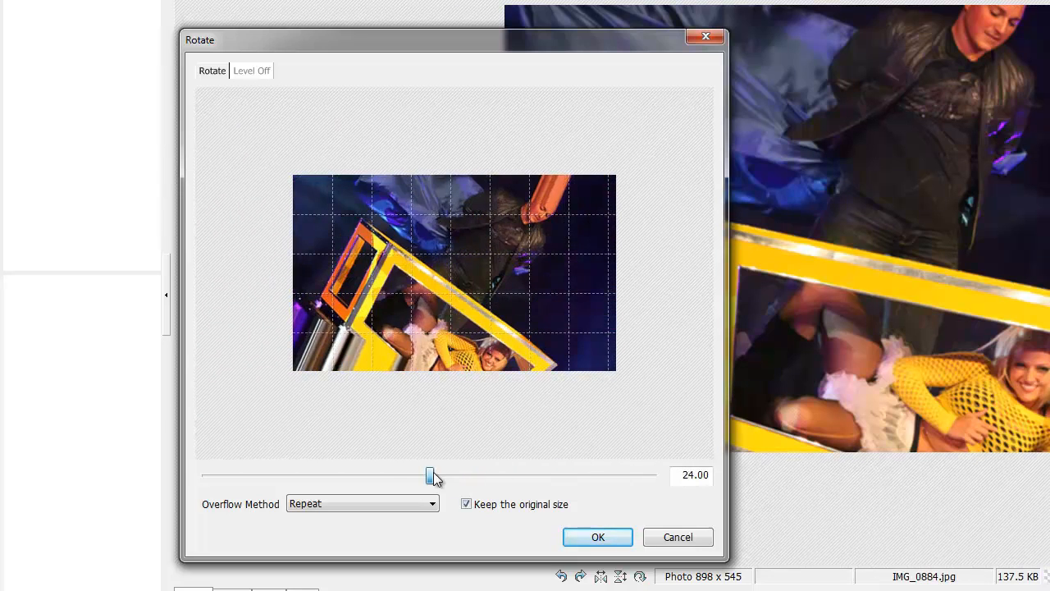
{"action": "left_click_drag", "start_coordinate": [429, 476], "coordinate": [347, 476]}
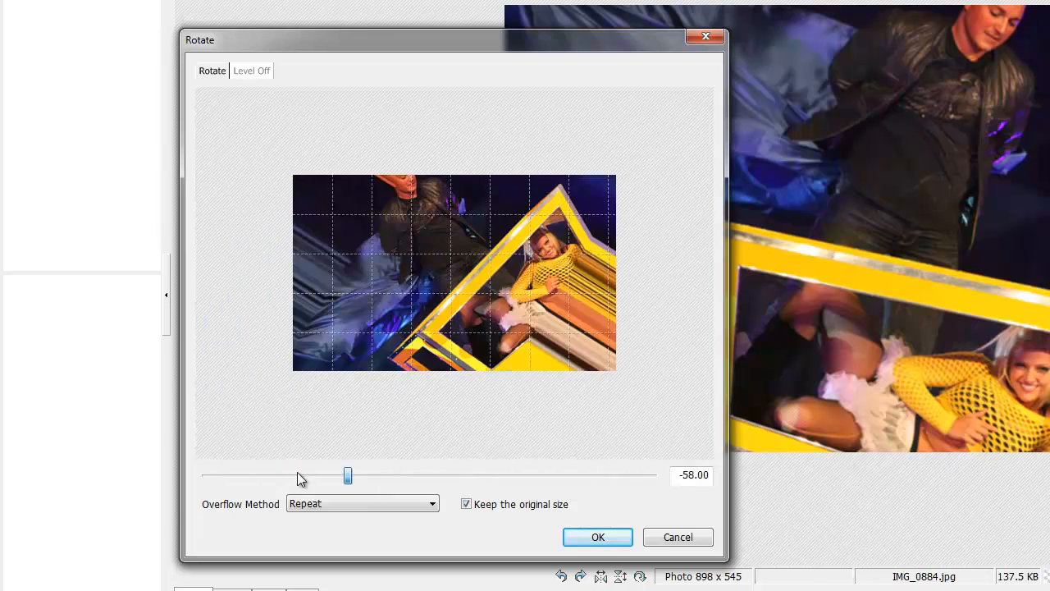
{"action": "left_click_drag", "start_coordinate": [348, 475], "coordinate": [331, 475]}
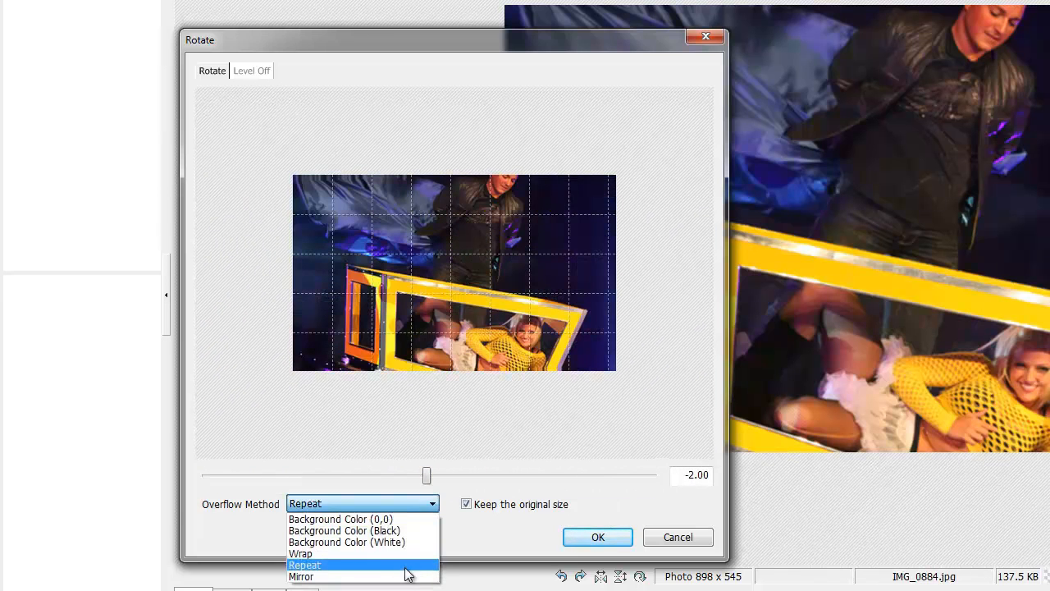
Step: With Mirror overflow, preview rotations of 88, 140 and about 143 degrees
{"action": "left_click", "coordinate": [301, 576]}
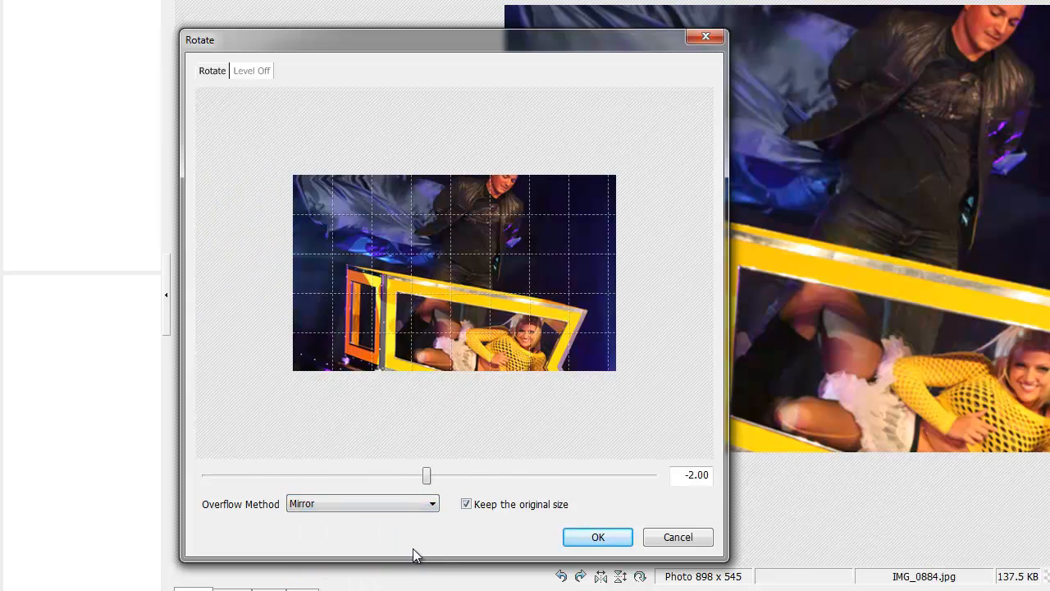
{"action": "left_click_drag", "start_coordinate": [426, 474], "coordinate": [537, 474]}
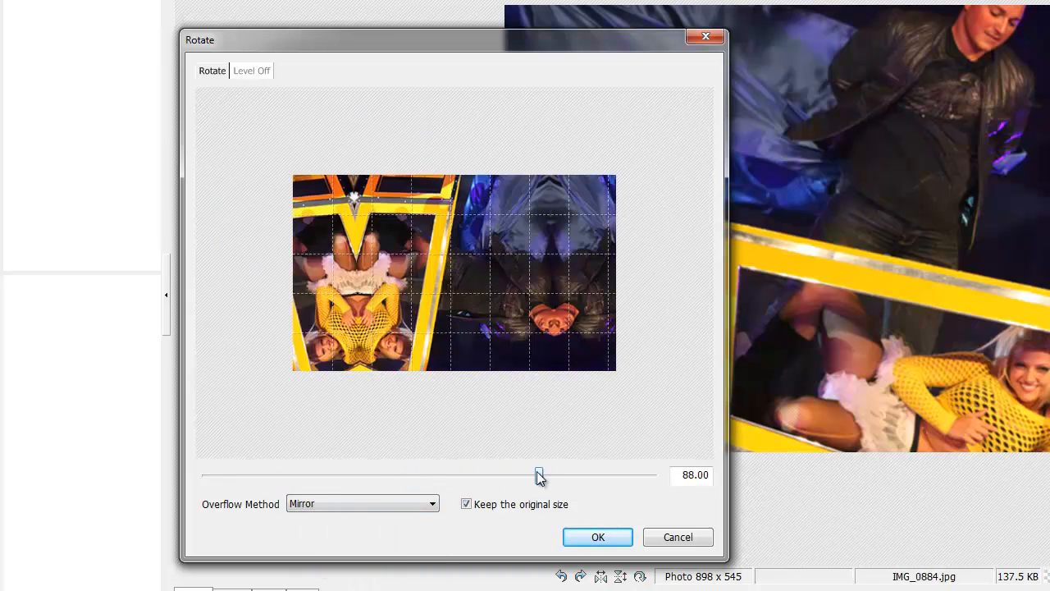
{"action": "left_click_drag", "start_coordinate": [539, 474], "coordinate": [602, 474]}
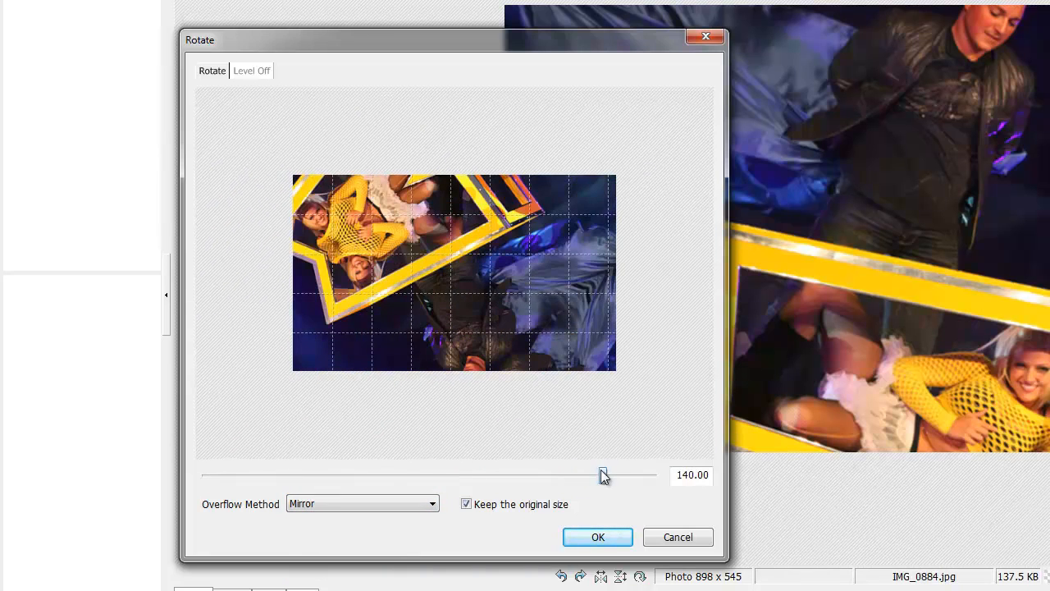
{"action": "left_click_drag", "start_coordinate": [603, 474], "coordinate": [609, 474]}
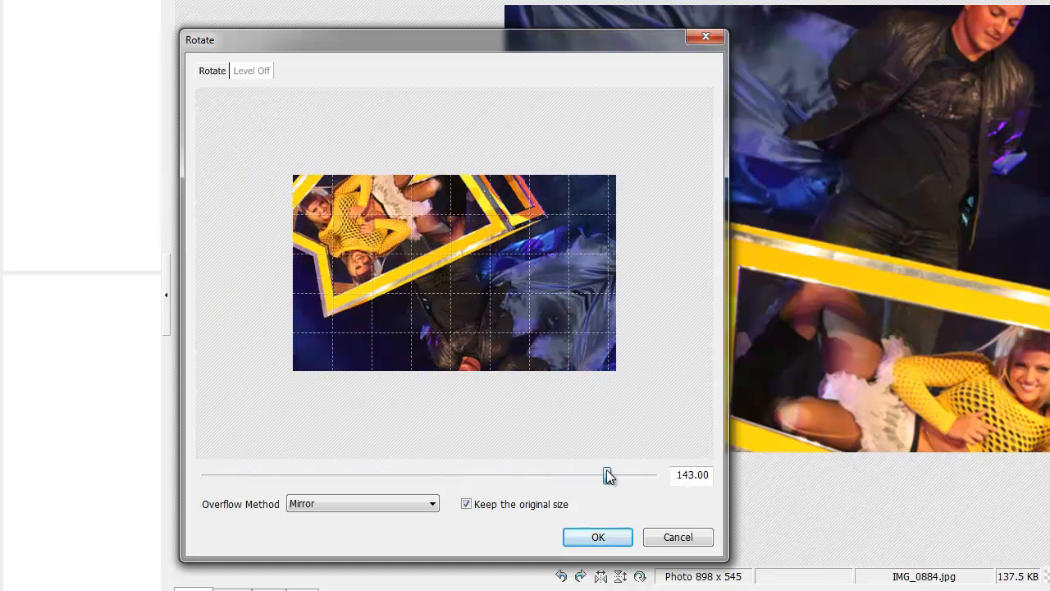
{"action": "left_click_drag", "start_coordinate": [610, 474], "coordinate": [582, 474]}
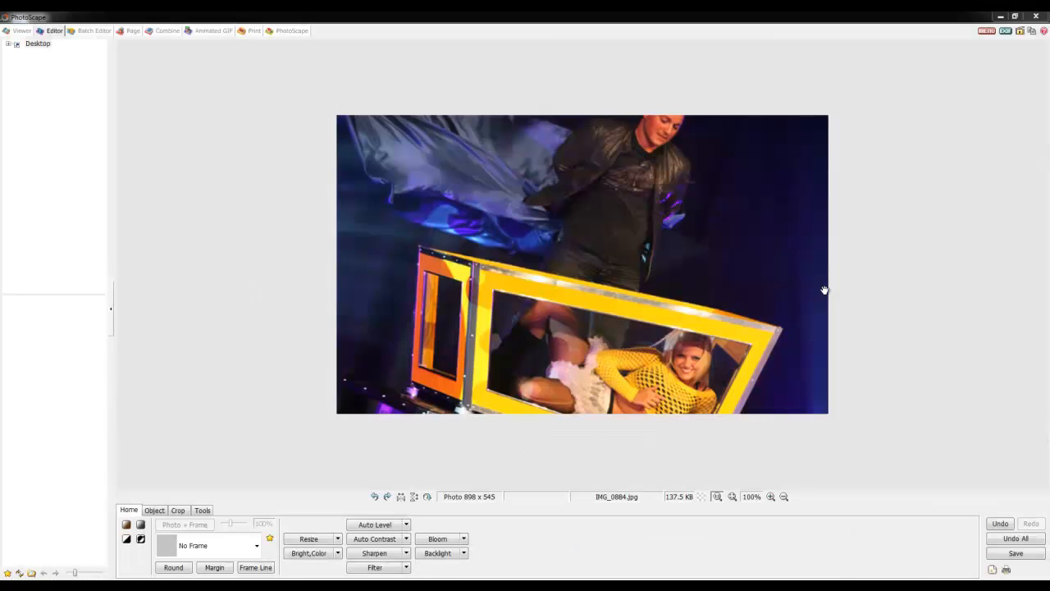
{"action": "mouse_move", "coordinate": [774, 293]}
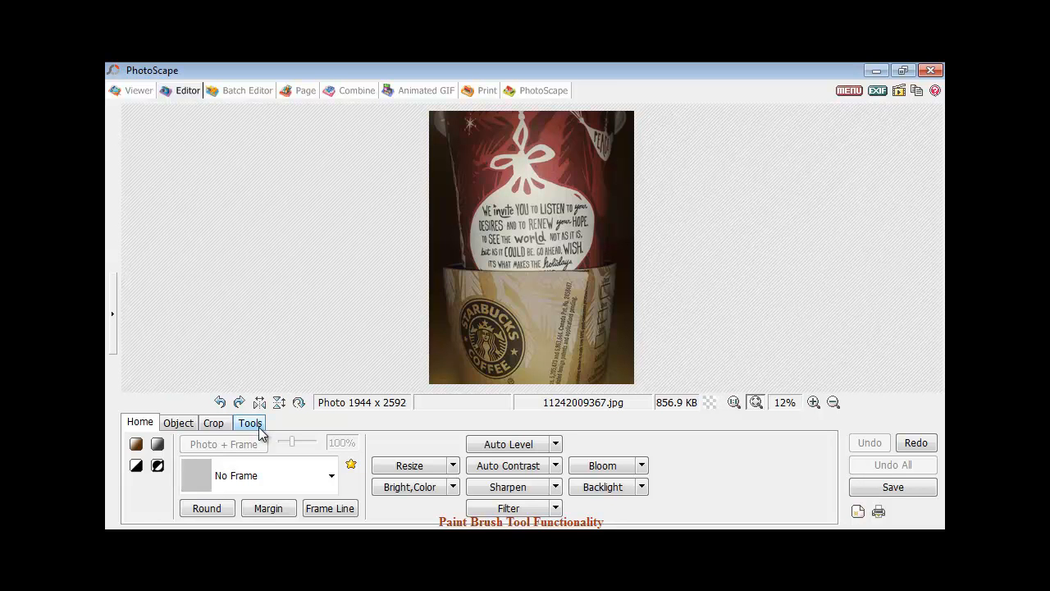
Step: Switch the Paint Brush colour from pink to red in the Tools palette
{"action": "left_click", "coordinate": [250, 422]}
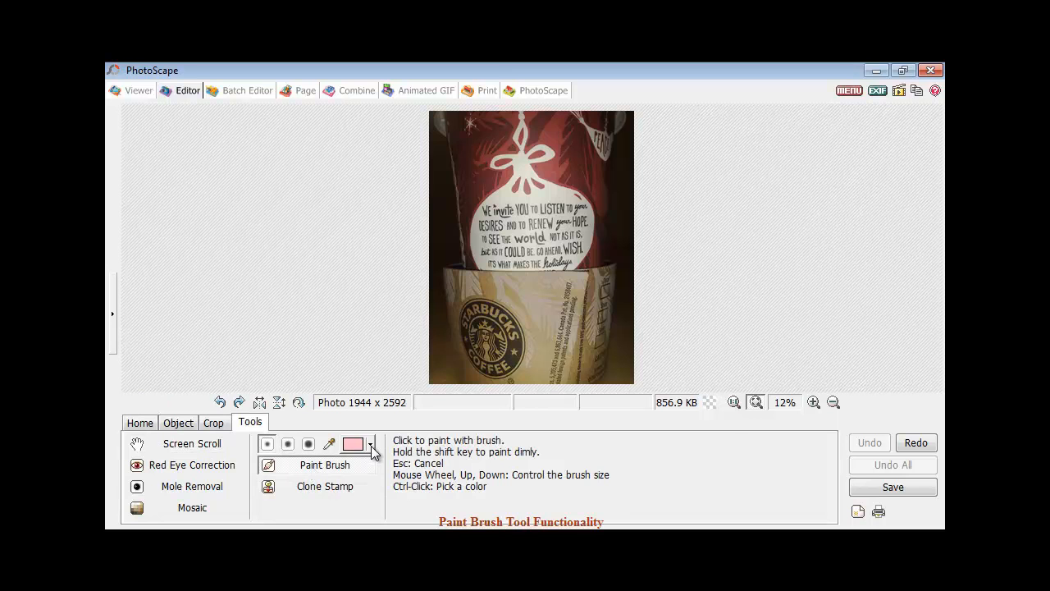
{"action": "left_click", "coordinate": [371, 444]}
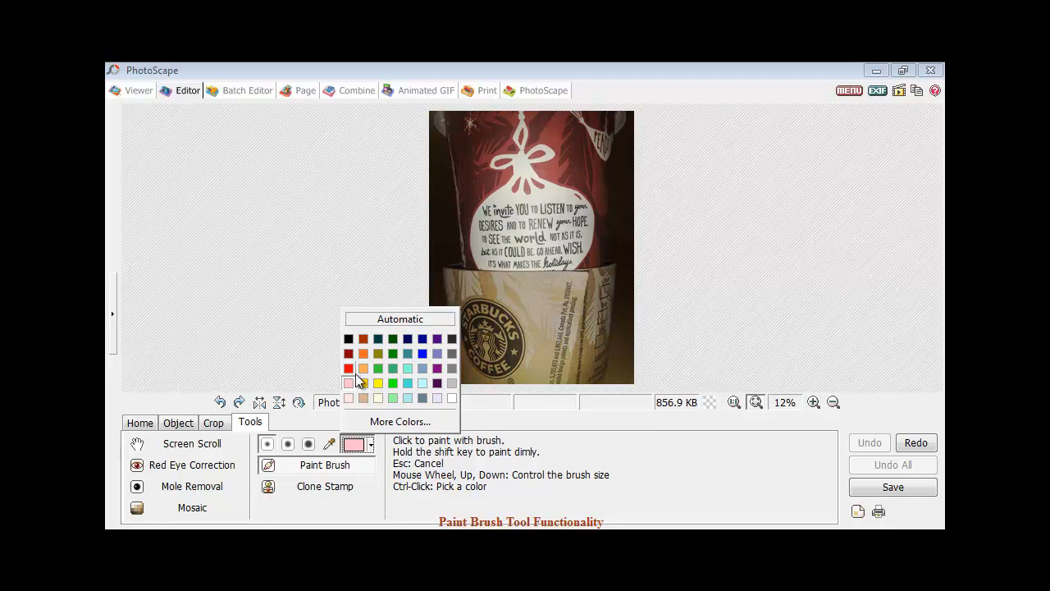
{"action": "left_click", "coordinate": [349, 368]}
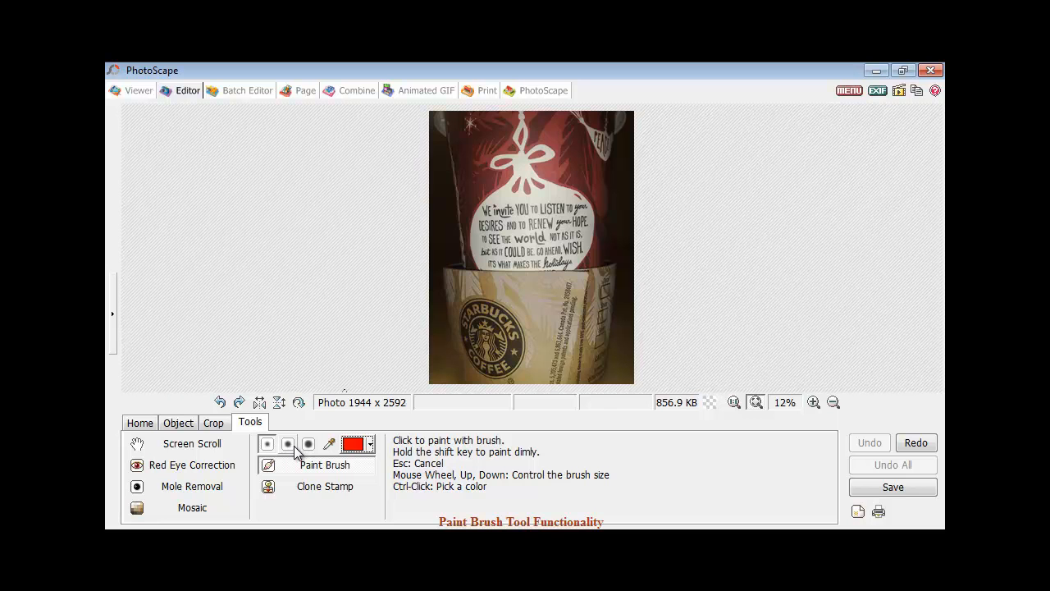
{"action": "mouse_move", "coordinate": [282, 451]}
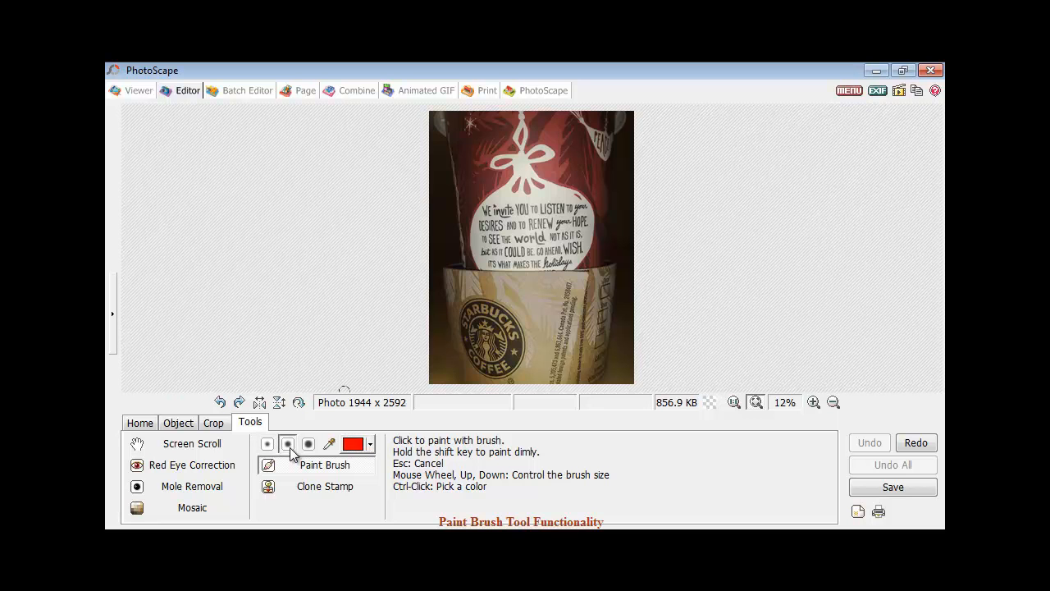
{"action": "mouse_move", "coordinate": [474, 305]}
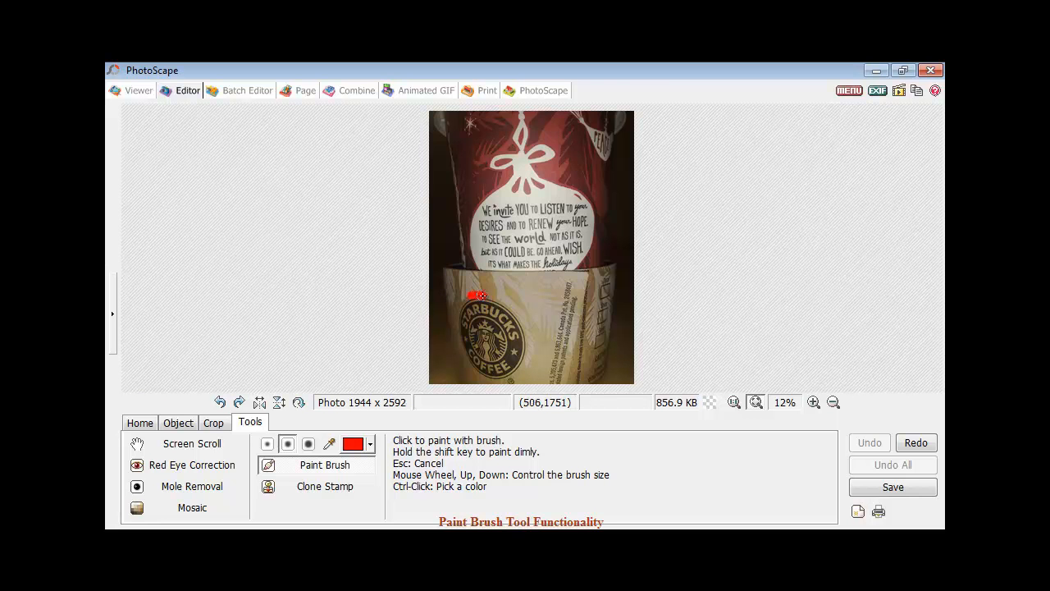
Step: Brush a red arc curving over the Starbucks logo on the cup sleeve
{"action": "left_click_drag", "start_coordinate": [474, 296], "coordinate": [488, 296]}
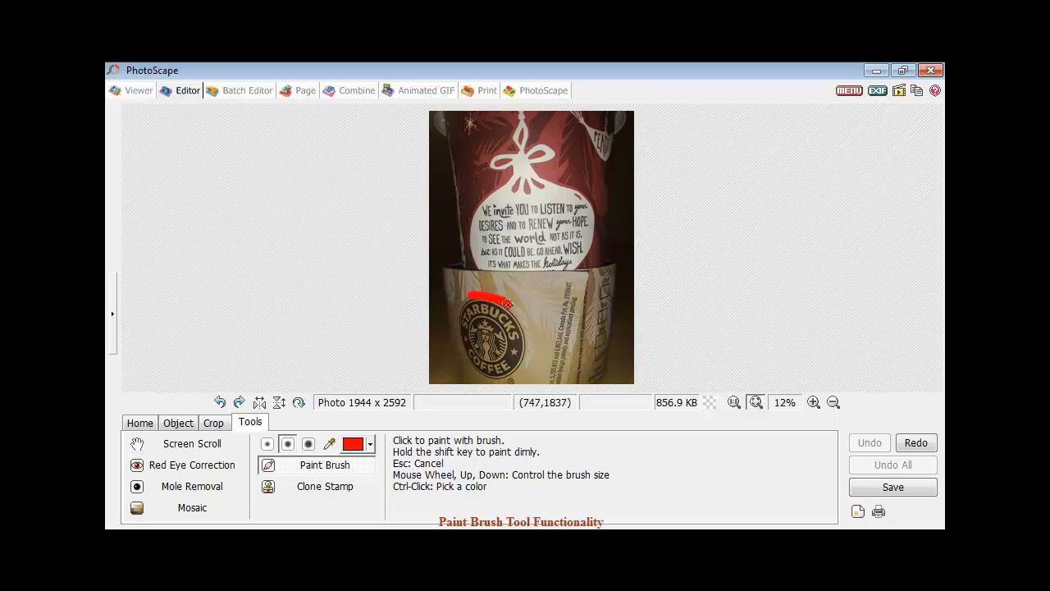
{"action": "mouse_move", "coordinate": [512, 310]}
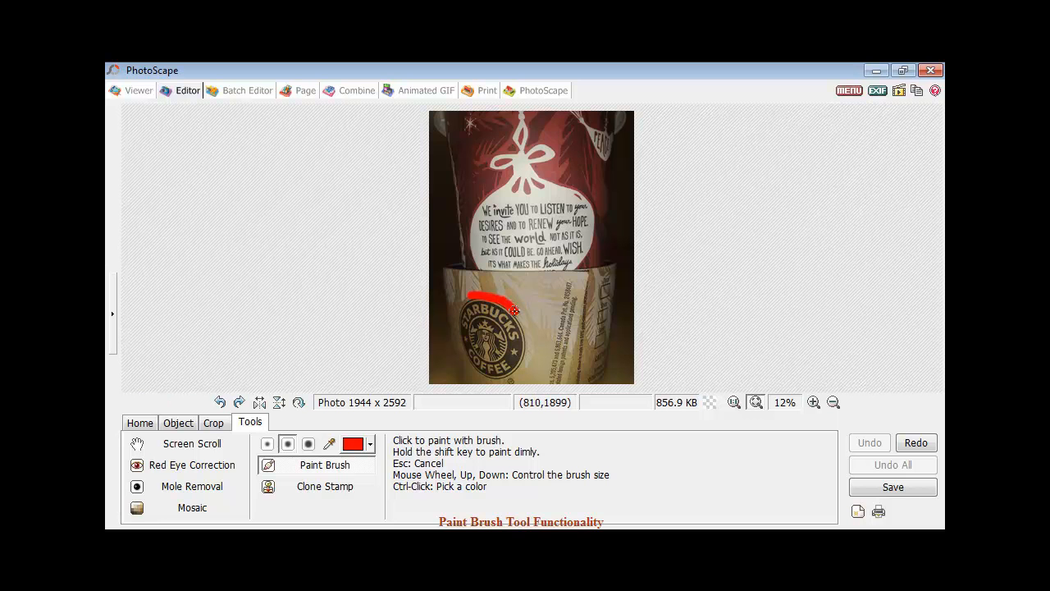
{"action": "mouse_move", "coordinate": [520, 314]}
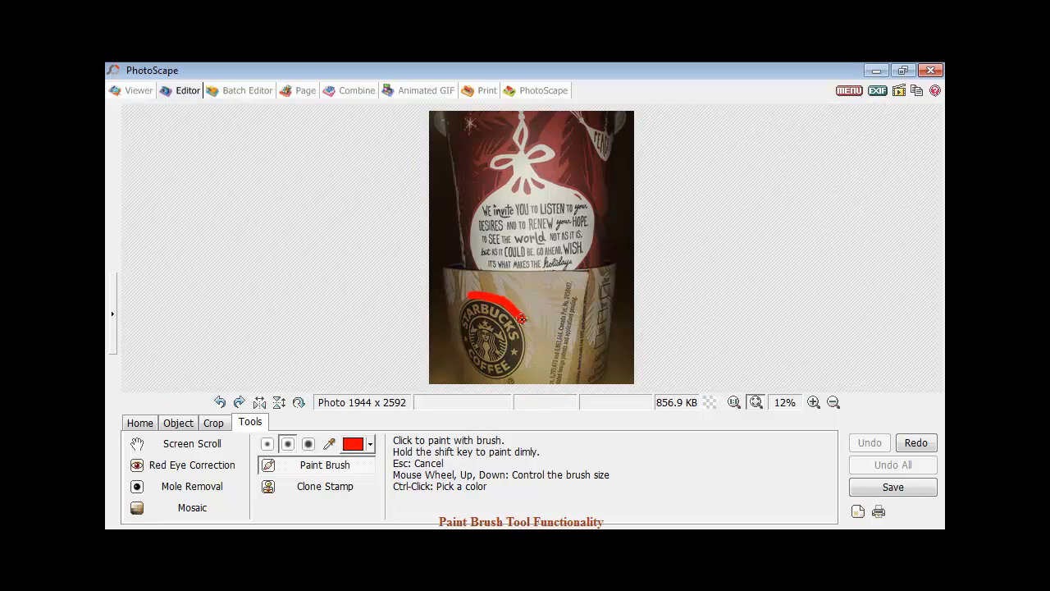
{"action": "left_click", "coordinate": [518, 318]}
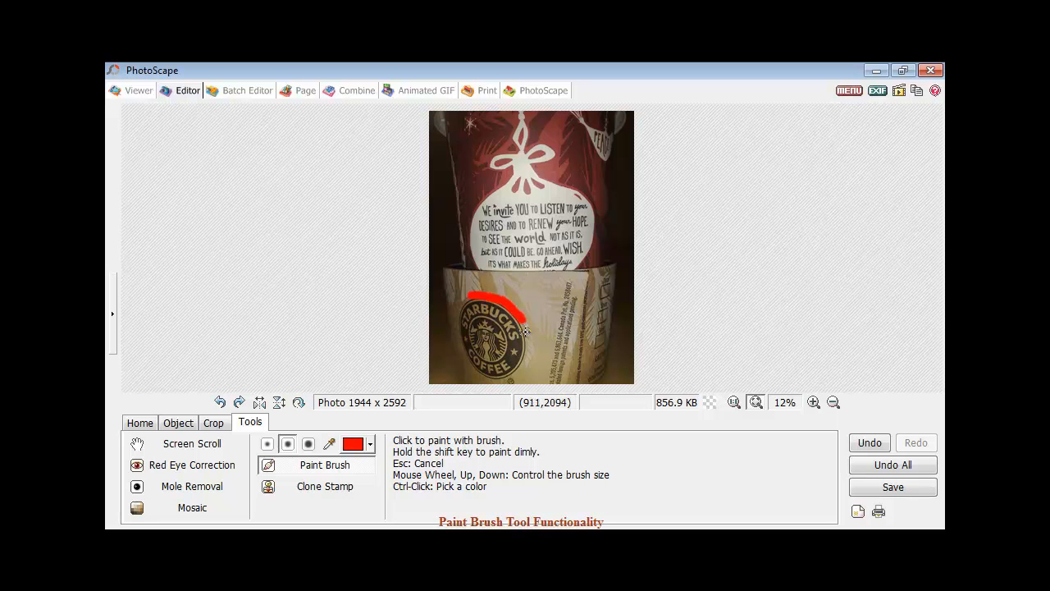
{"action": "mouse_move", "coordinate": [521, 326]}
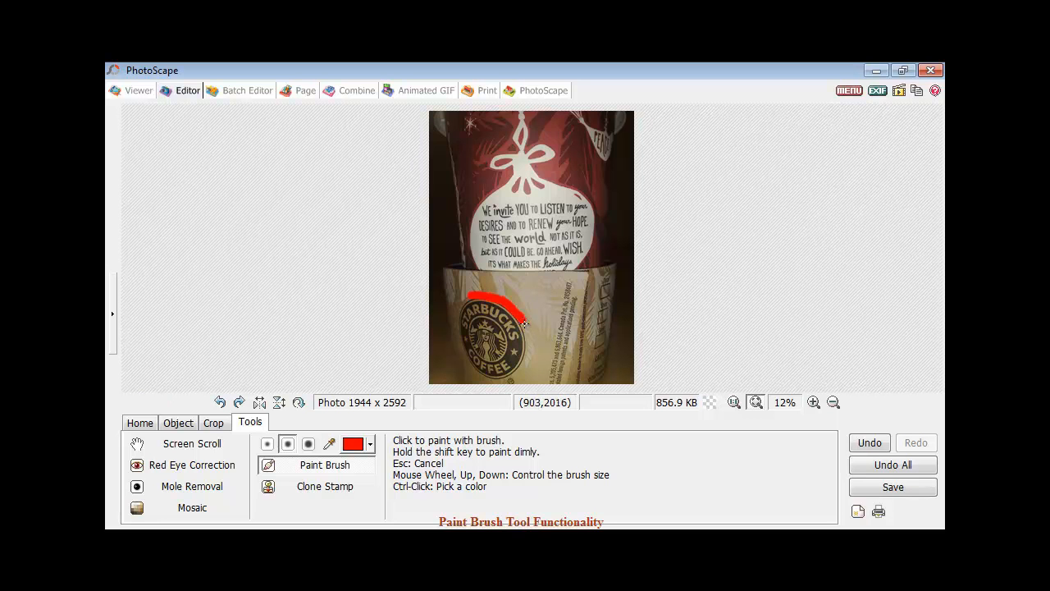
{"action": "mouse_move", "coordinate": [527, 340]}
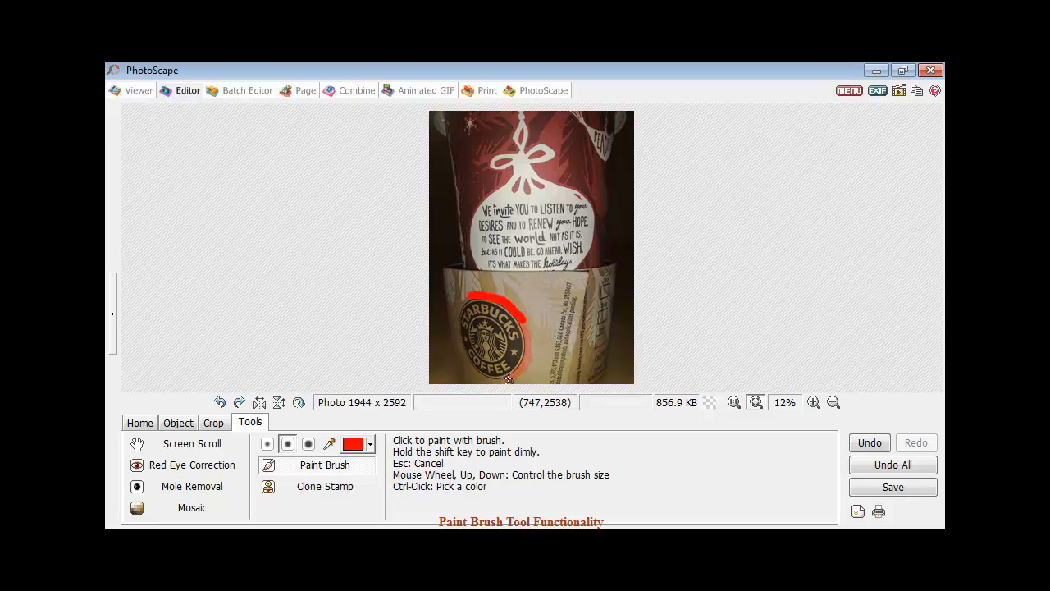
{"action": "mouse_move", "coordinate": [484, 377]}
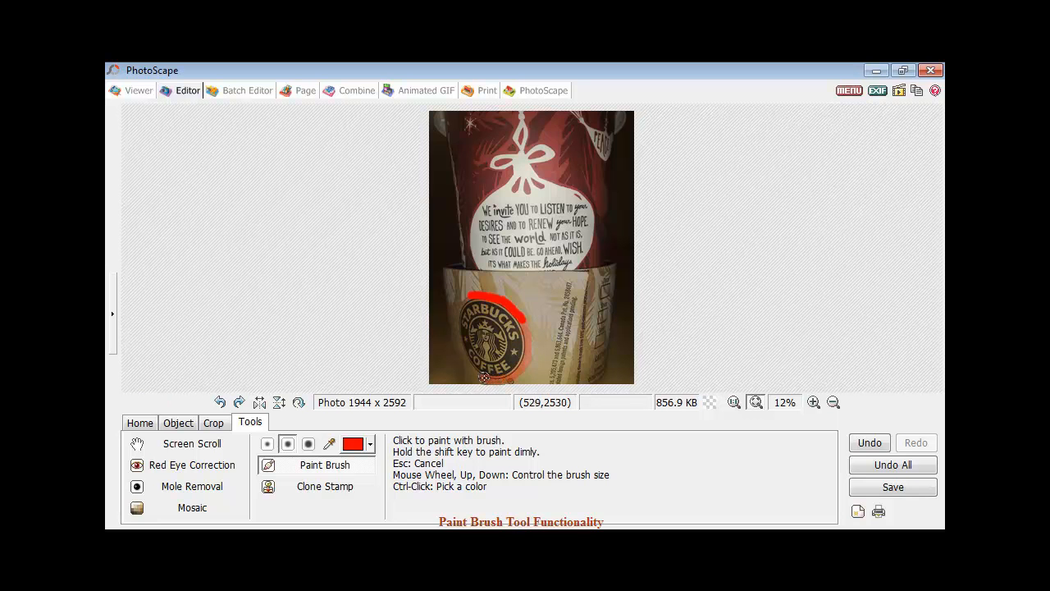
{"action": "mouse_move", "coordinate": [469, 363]}
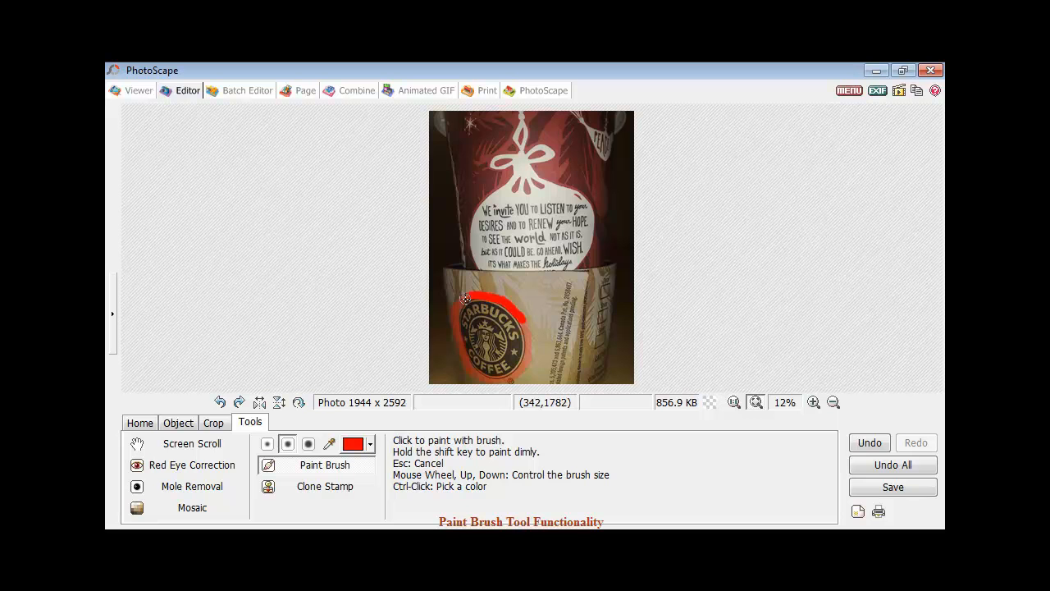
{"action": "mouse_move", "coordinate": [545, 293]}
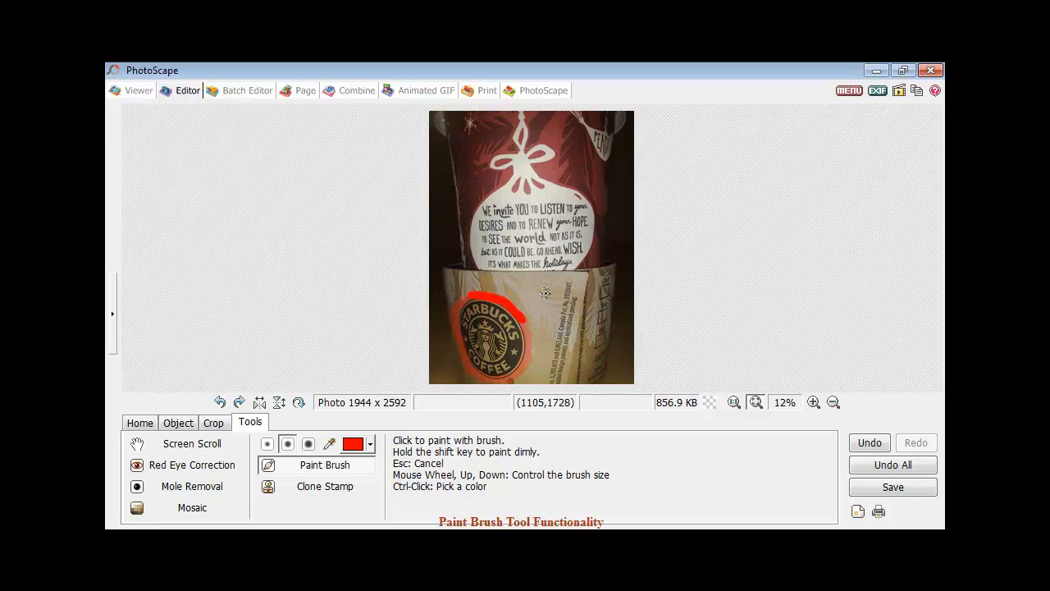